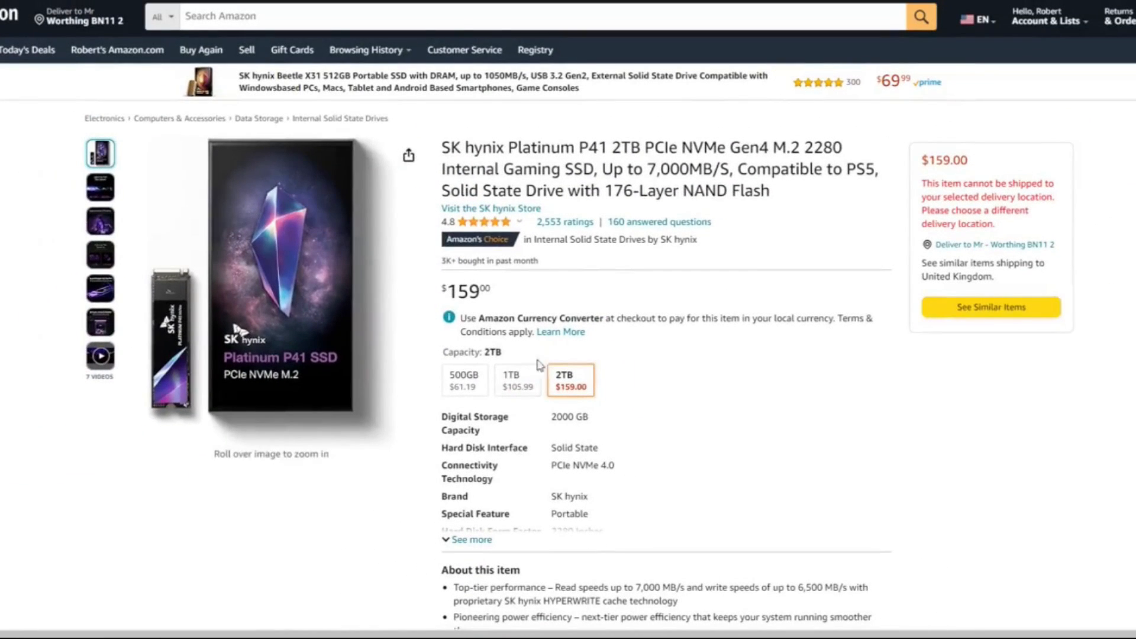
mouse_move(779, 407)
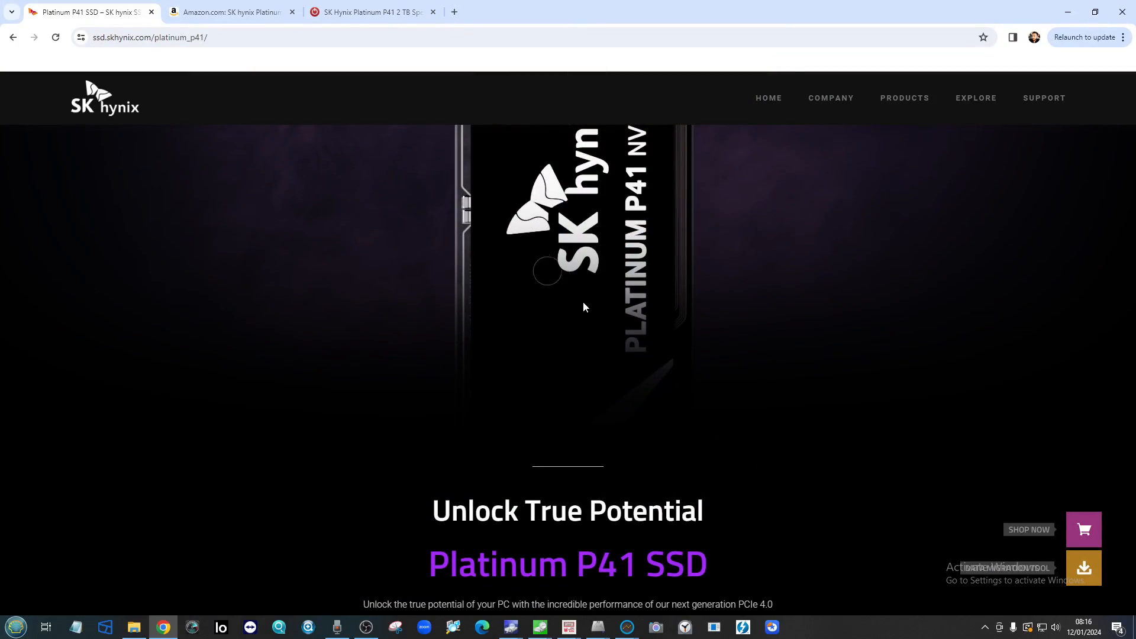
Step: Scroll the SK hynix P41 page down to the Specifications table with launch prices
scroll(down, 3)
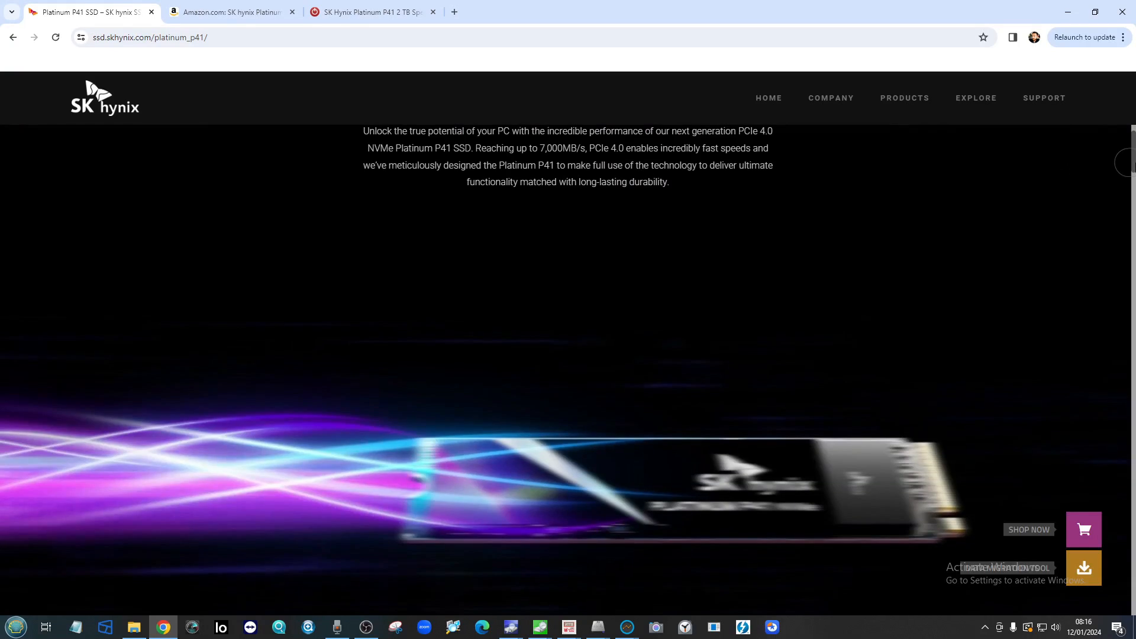
scroll(down, 3)
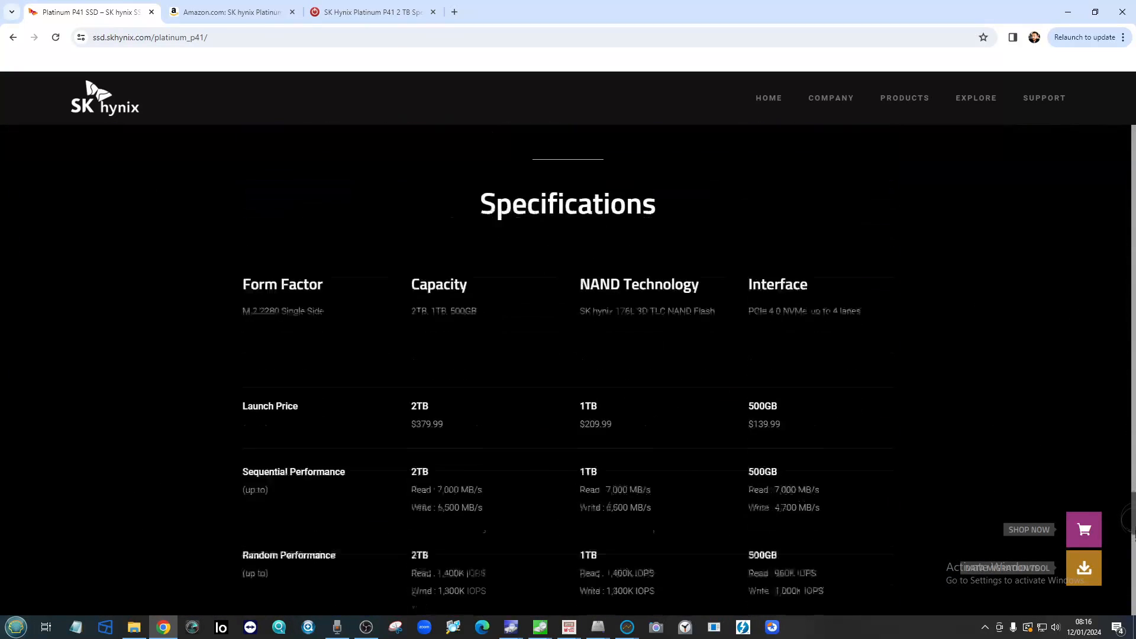
scroll(down, 3)
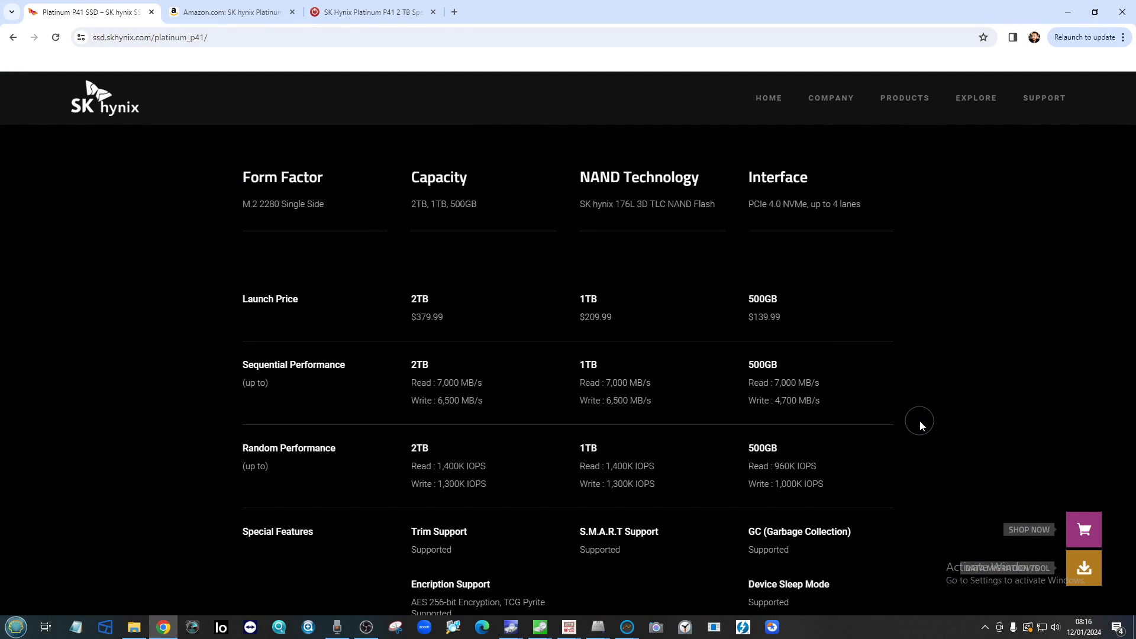
mouse_move(719, 396)
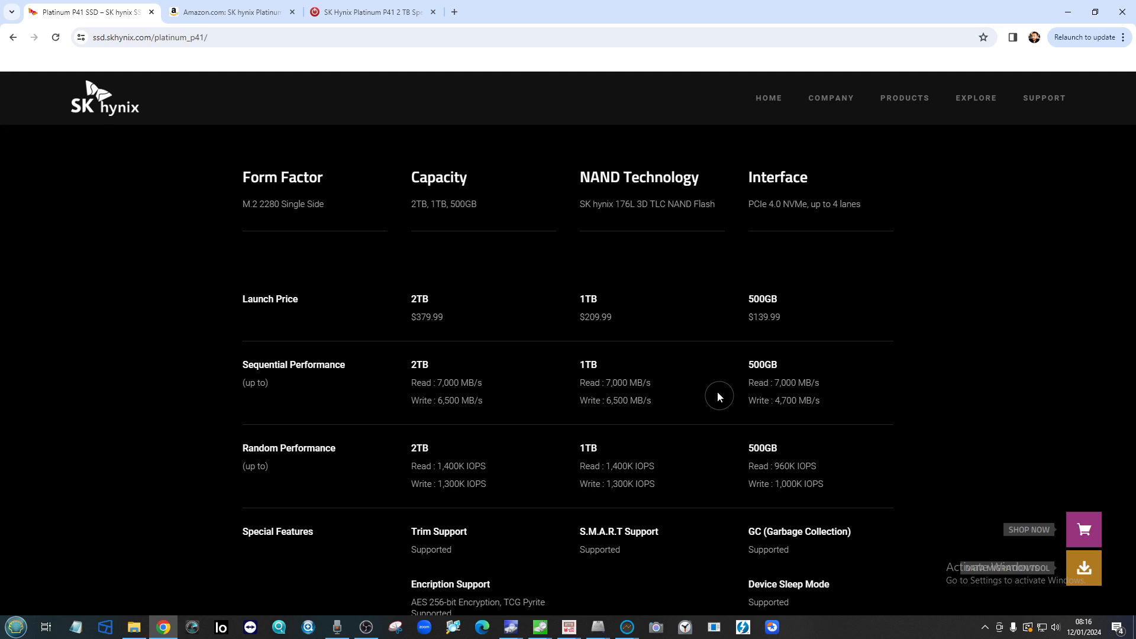
mouse_move(432, 306)
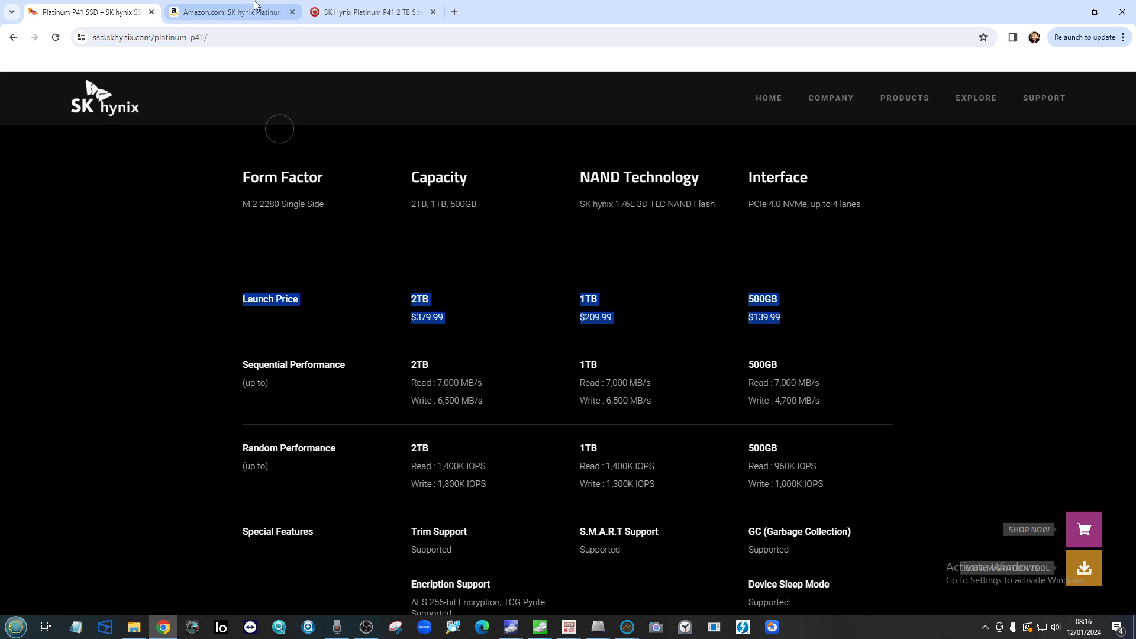
Step: Check the 2TB version's current price on Amazon, then return to SK hynix specifications
click(230, 11)
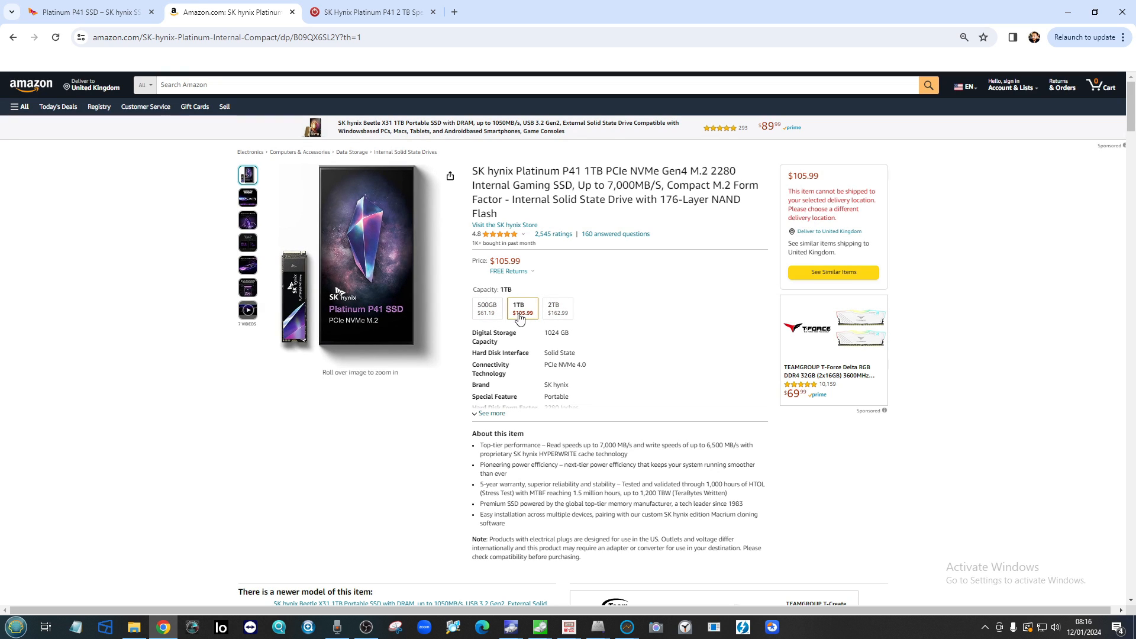
click(558, 309)
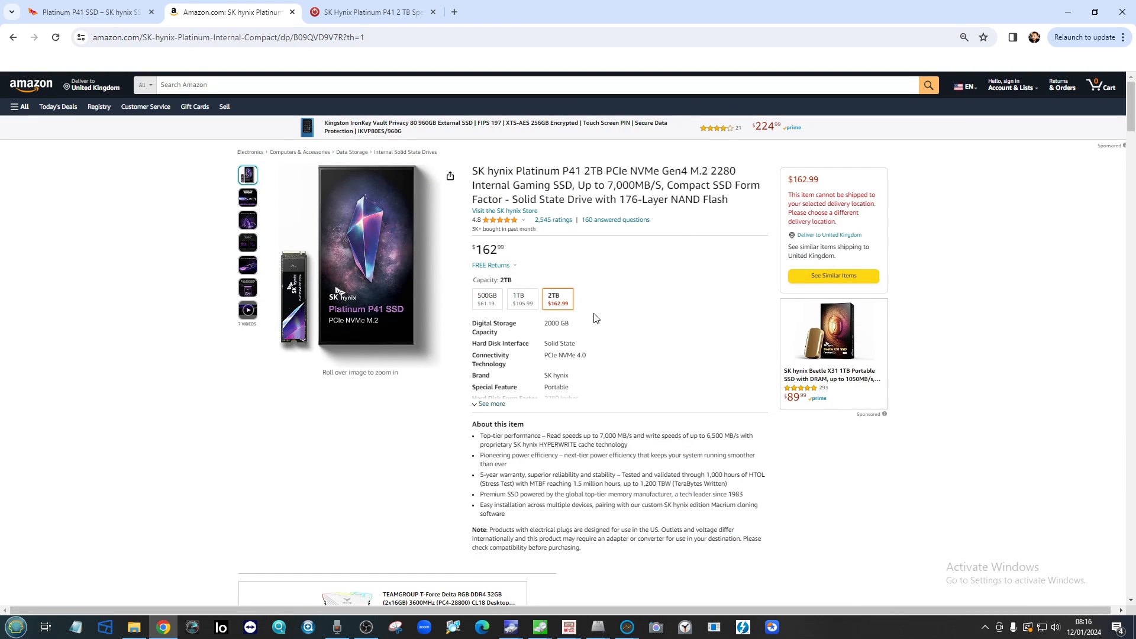
click(88, 13)
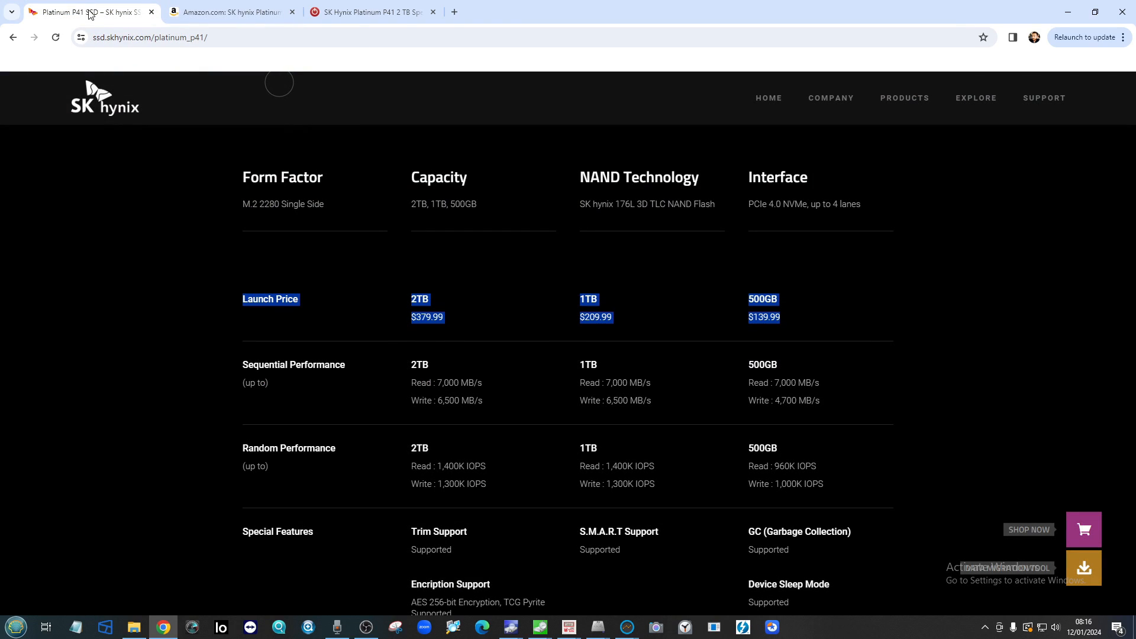
click(372, 12)
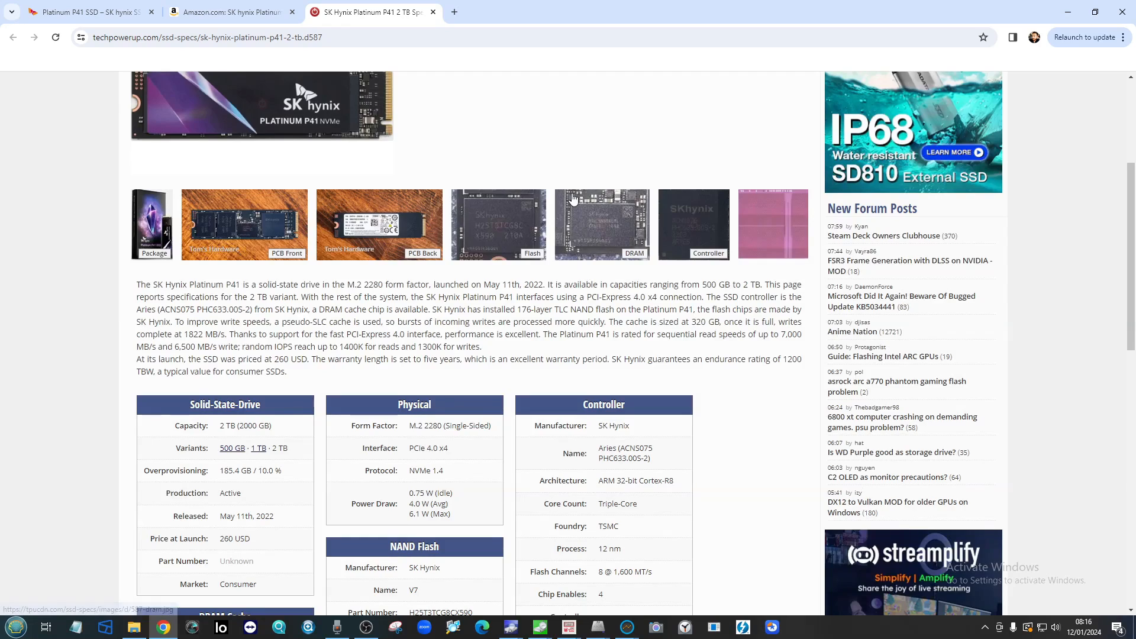
scroll(down, 3)
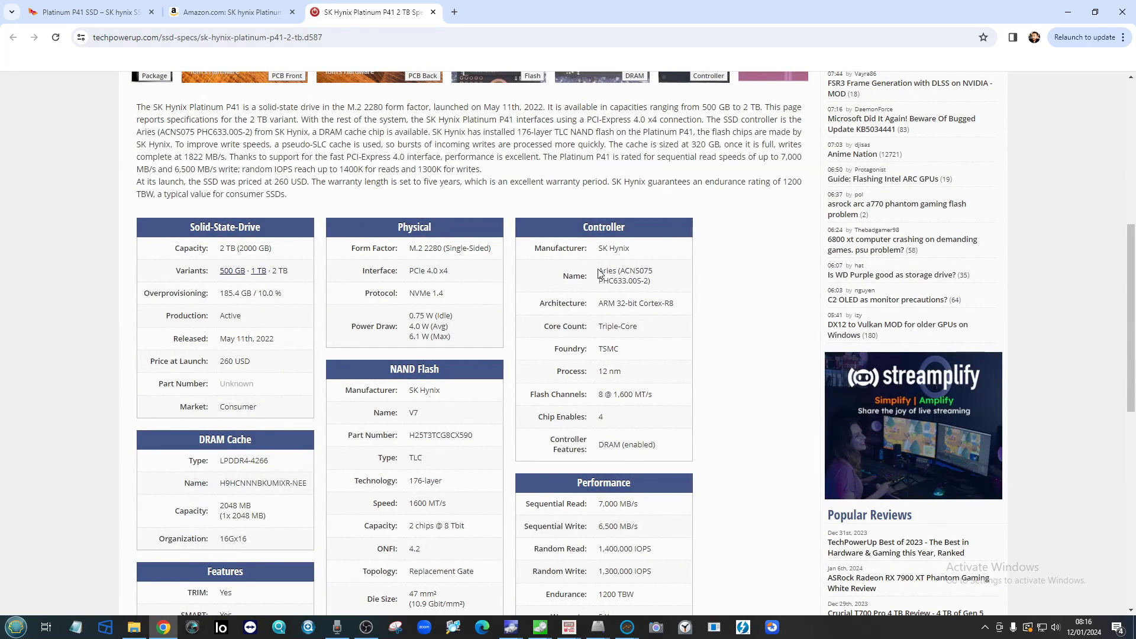
double_click(607, 271)
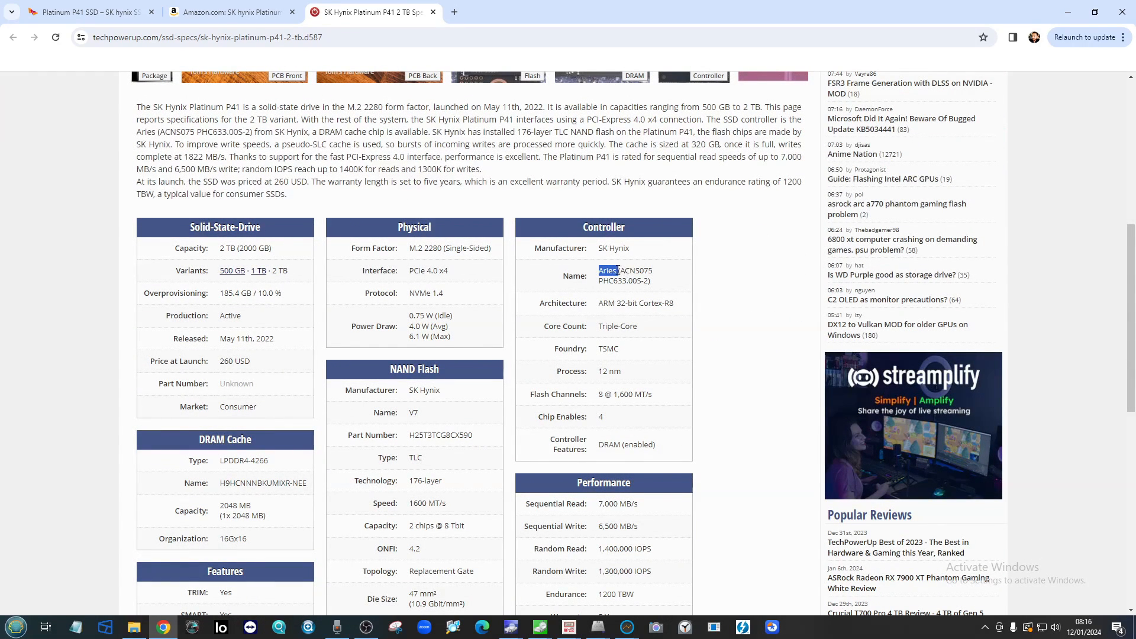
mouse_move(343, 259)
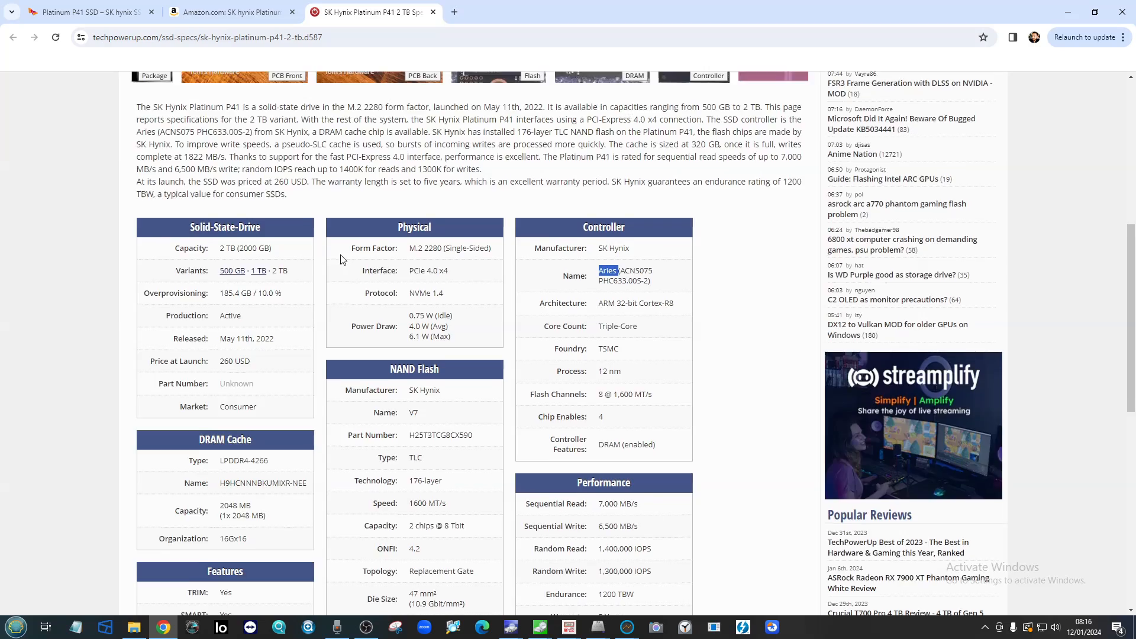
scroll(down, 3)
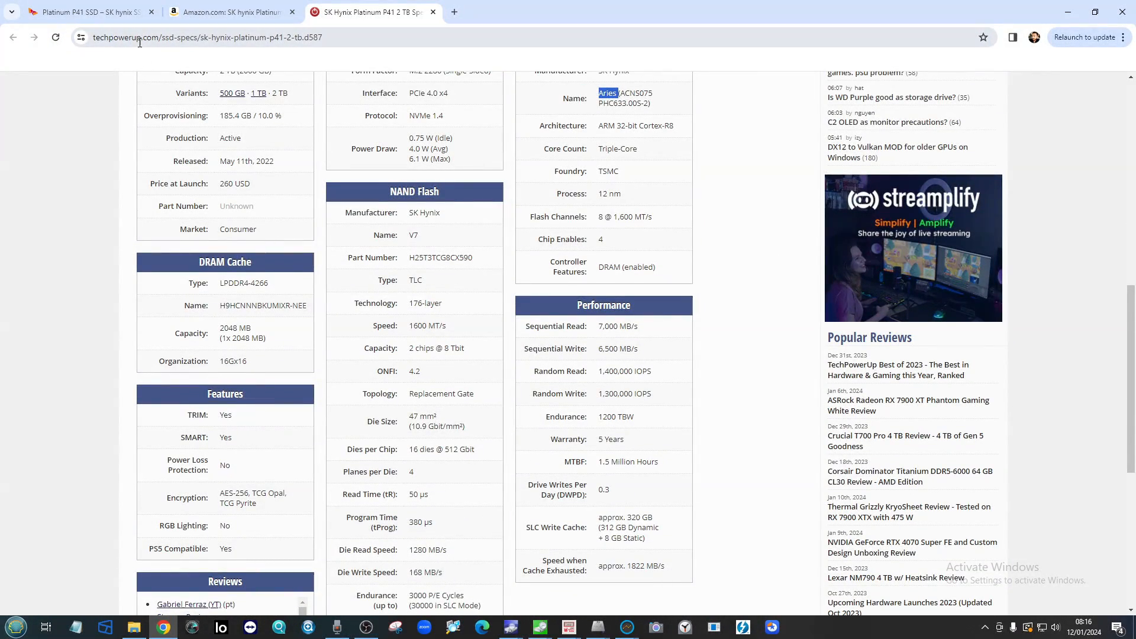
scroll(down, 3)
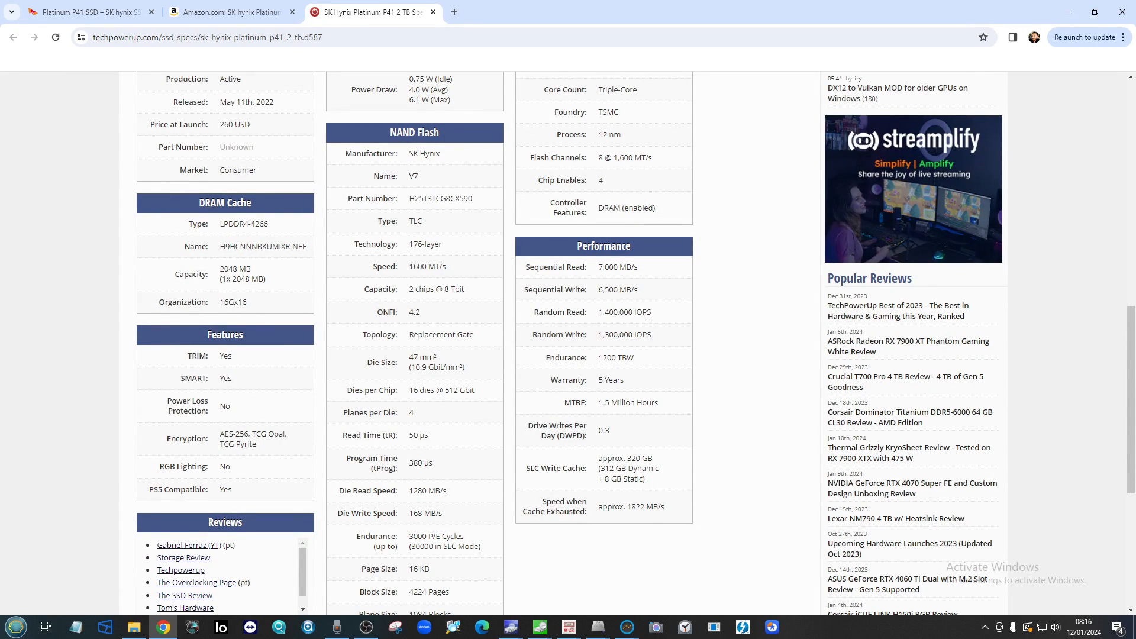
mouse_move(654, 315)
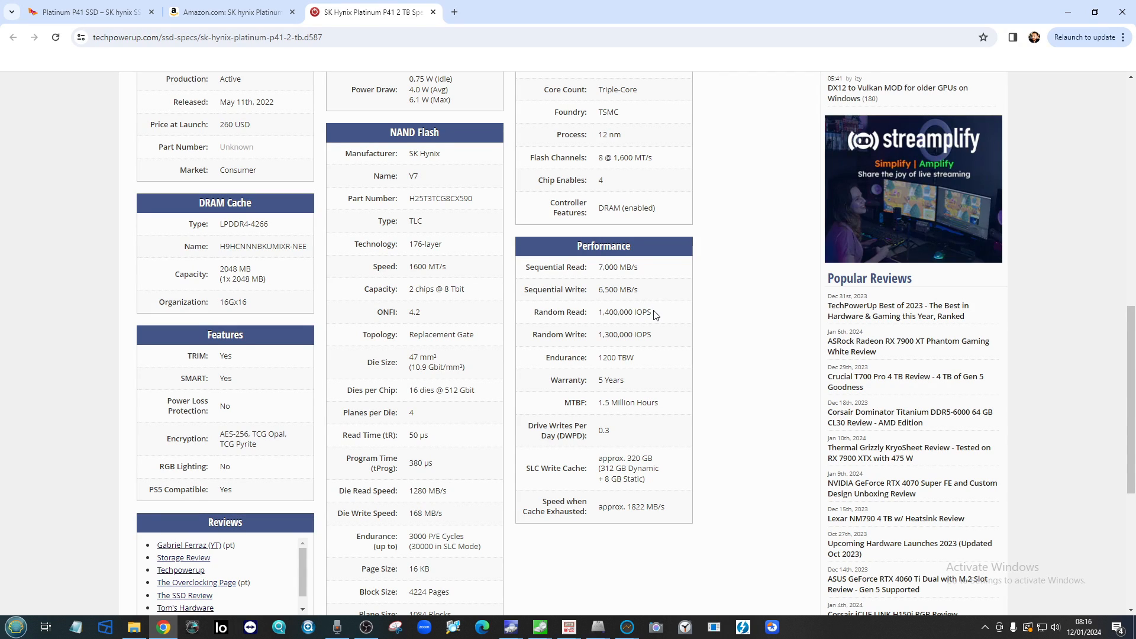
mouse_move(658, 316)
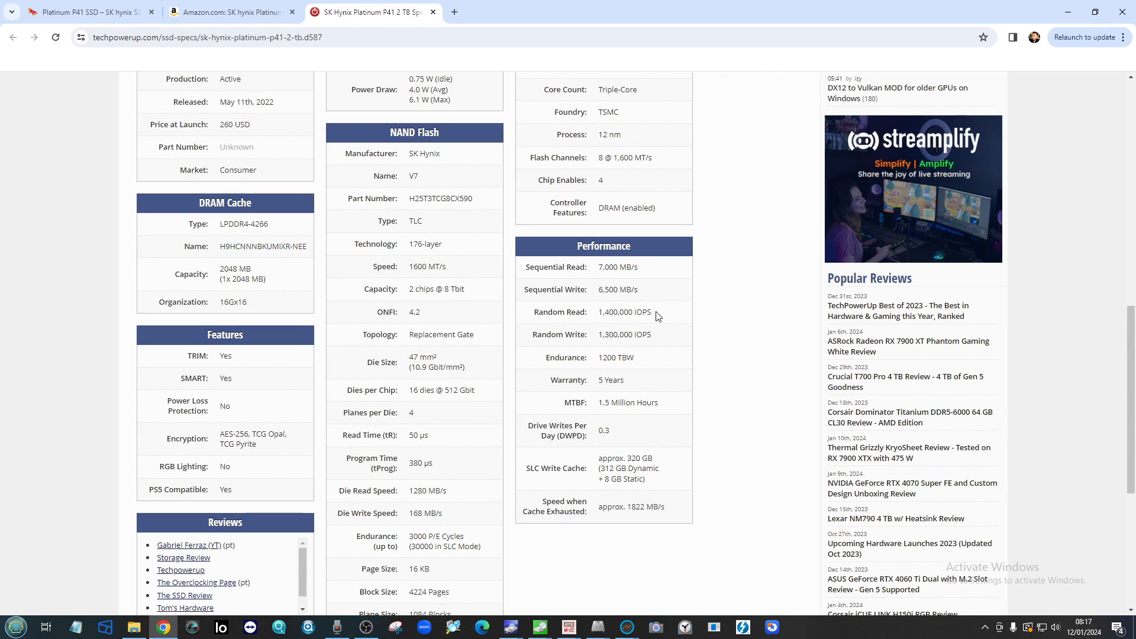
mouse_move(676, 318)
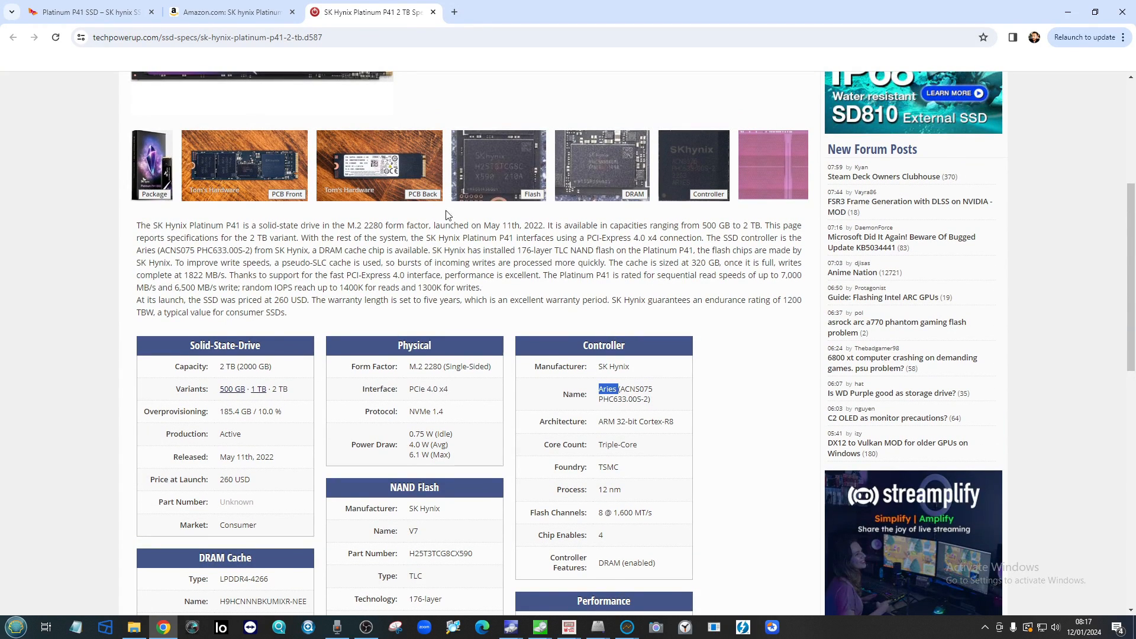
mouse_move(649, 395)
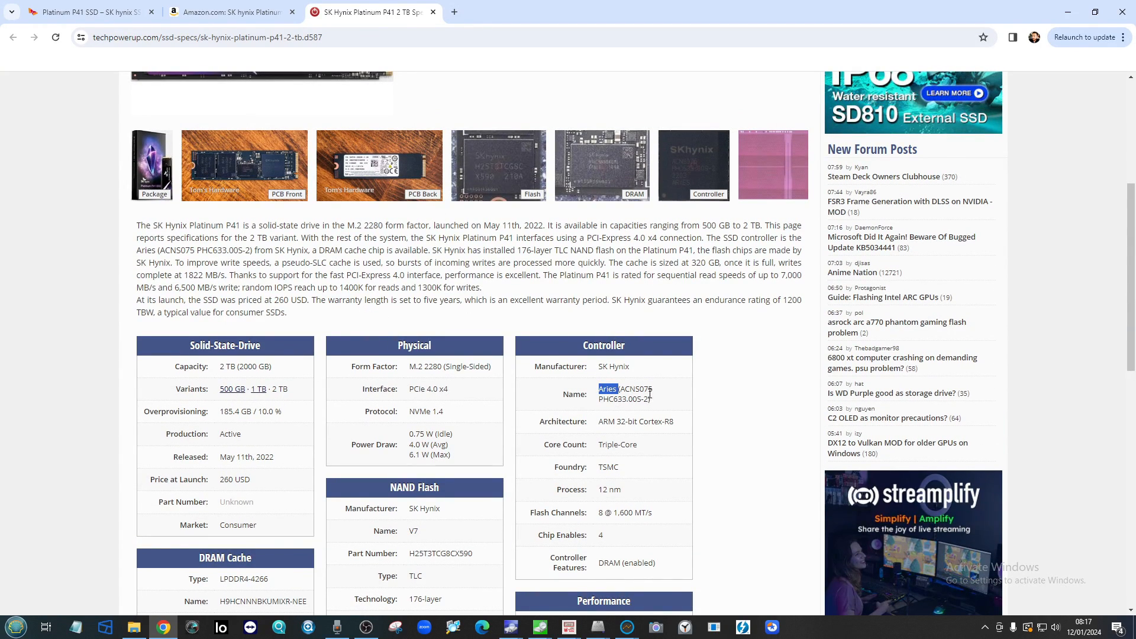
mouse_move(478, 335)
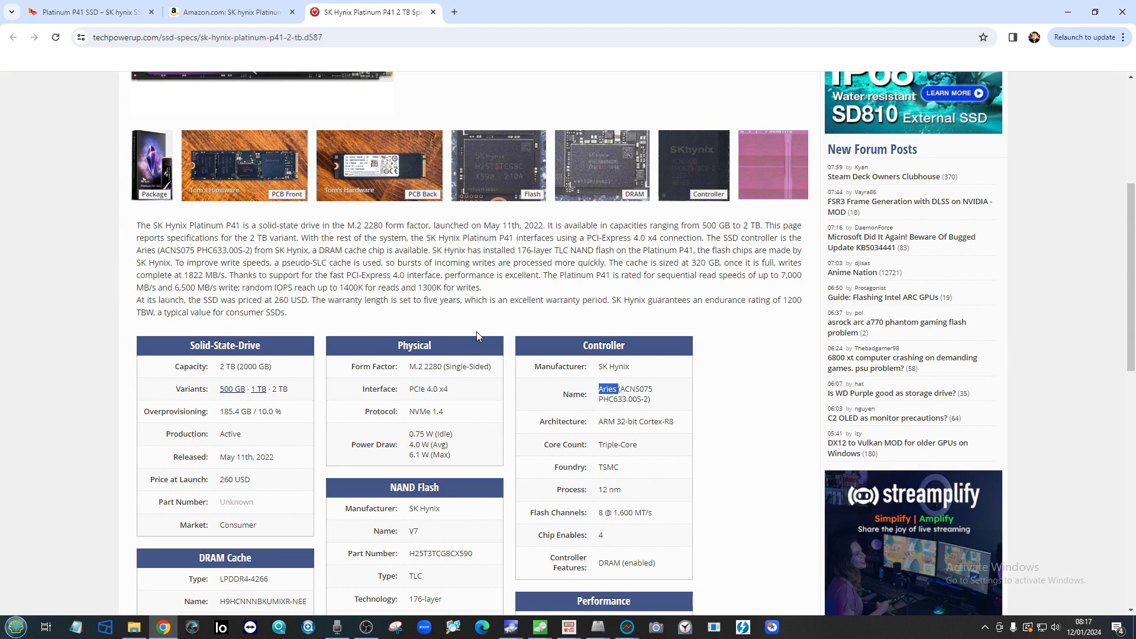
mouse_move(445, 351)
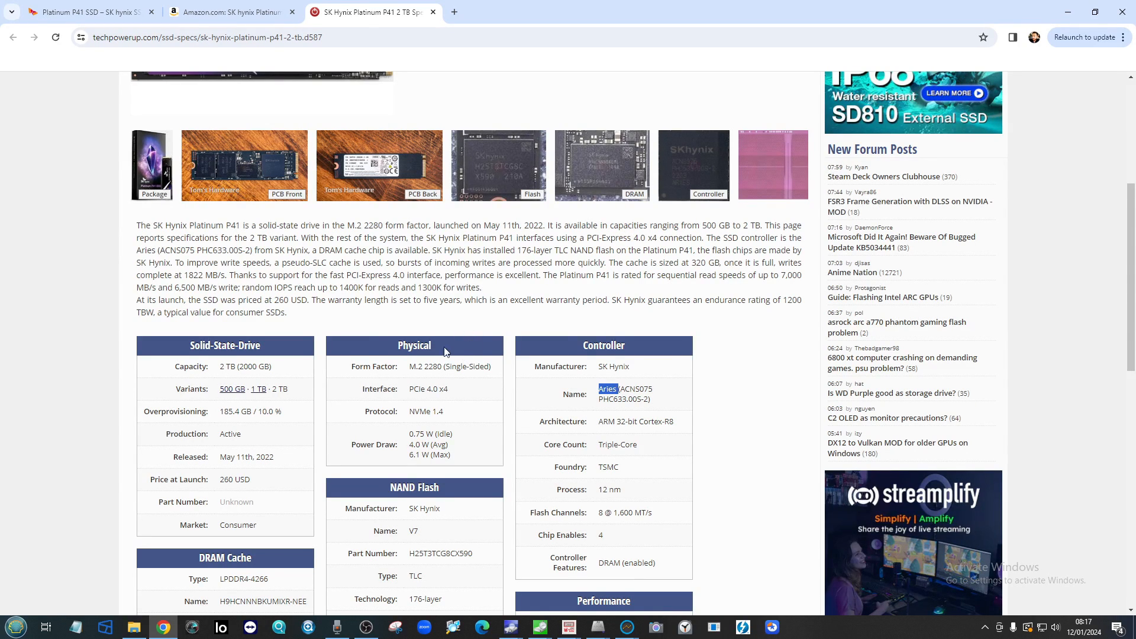
scroll(down, 3)
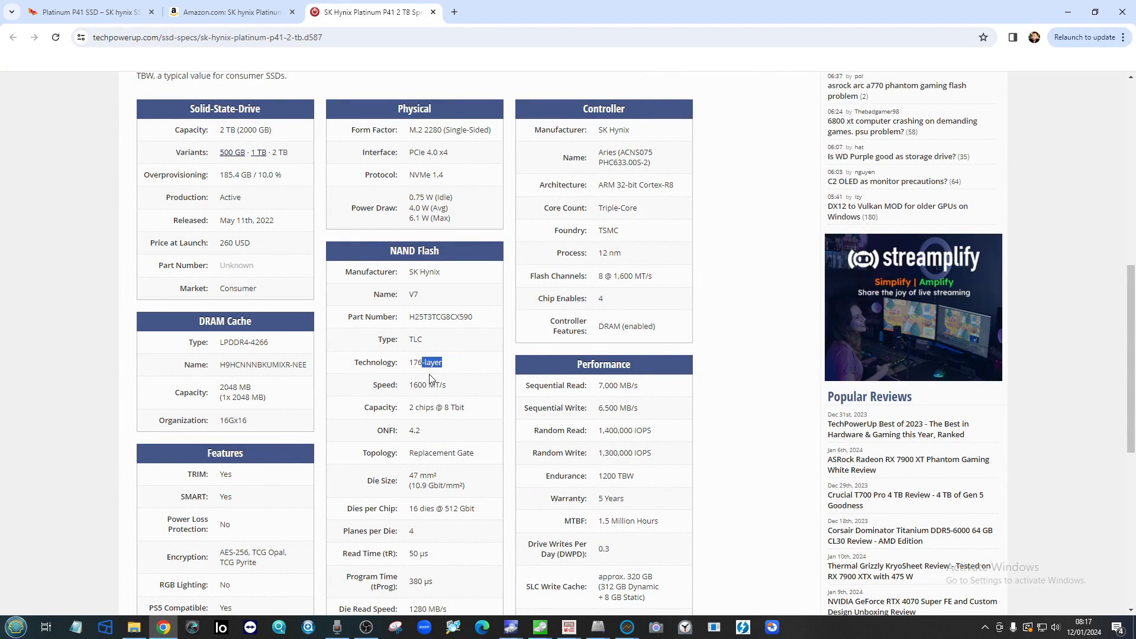
scroll(down, 3)
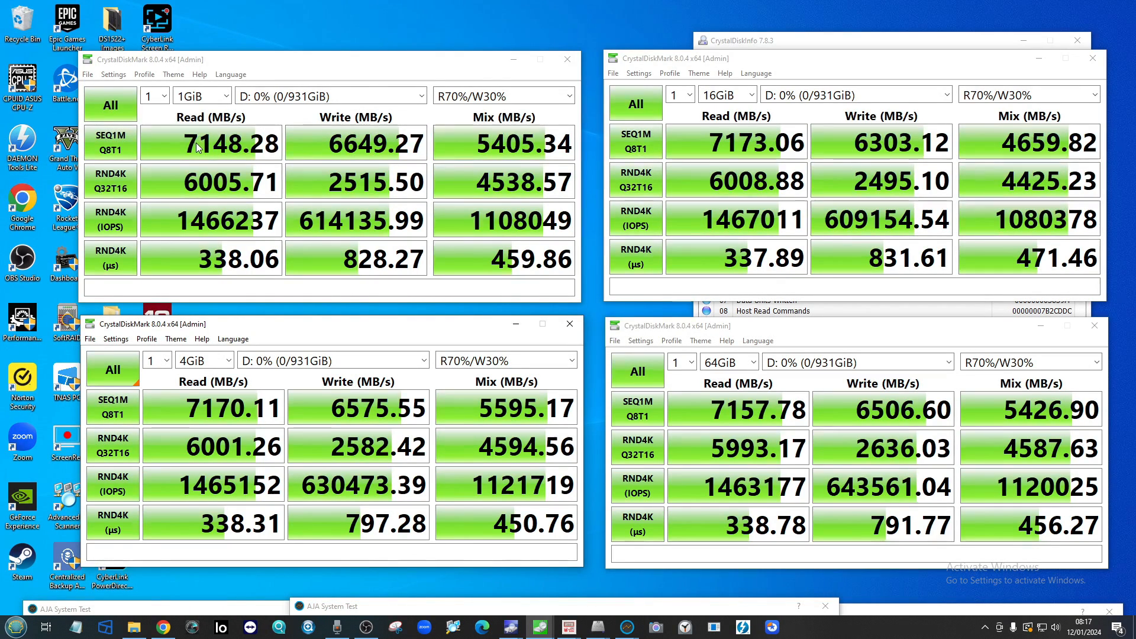
mouse_move(235, 409)
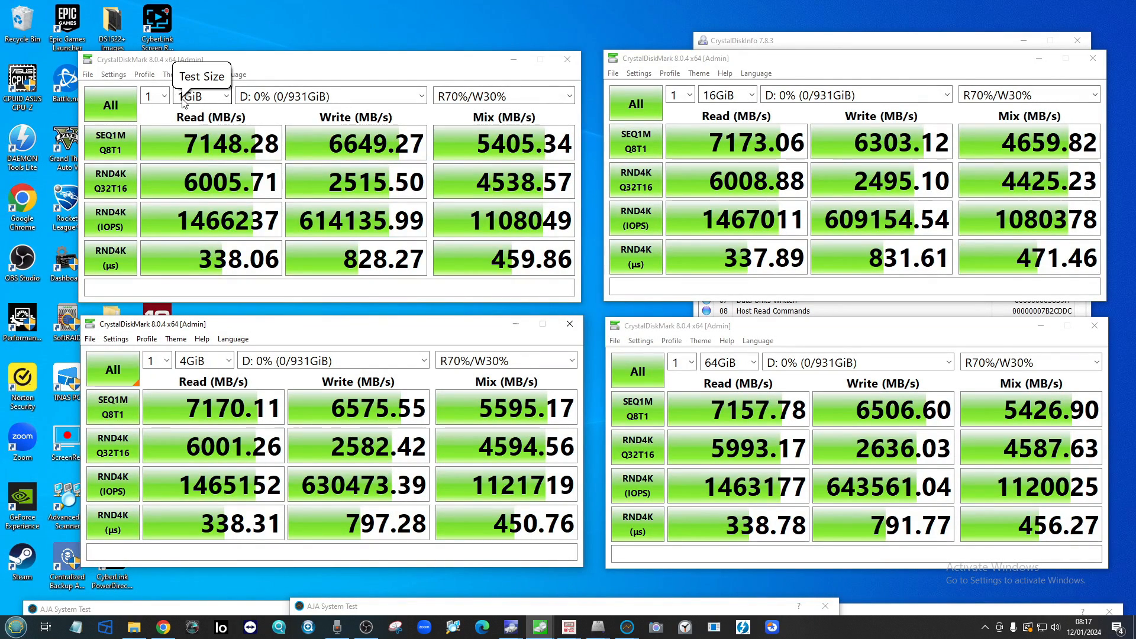
mouse_move(719, 365)
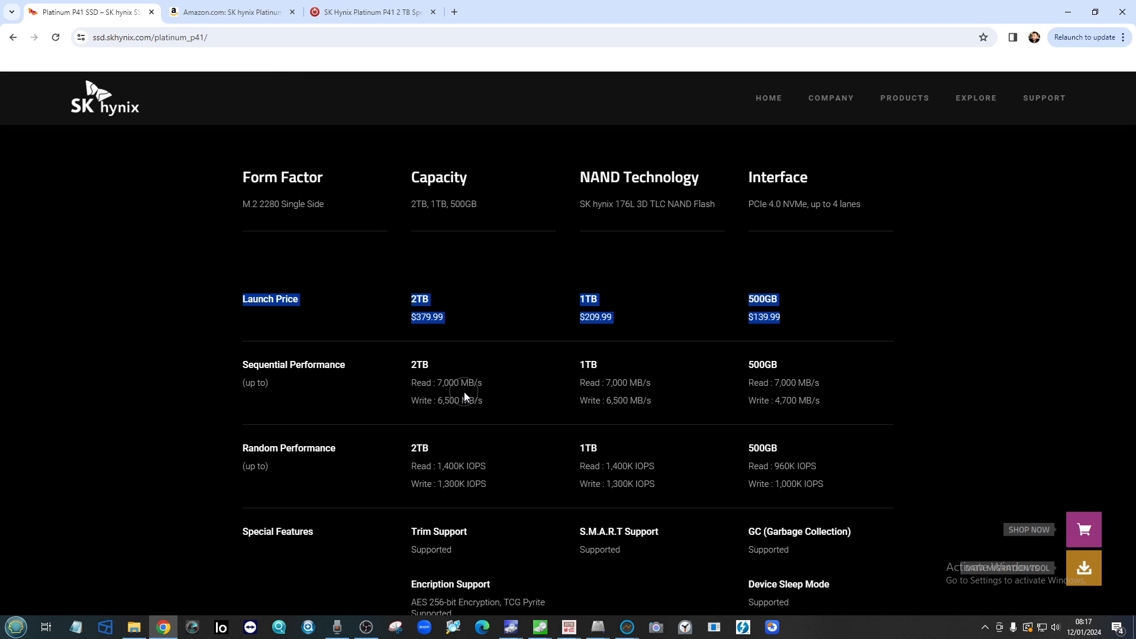
mouse_move(497, 385)
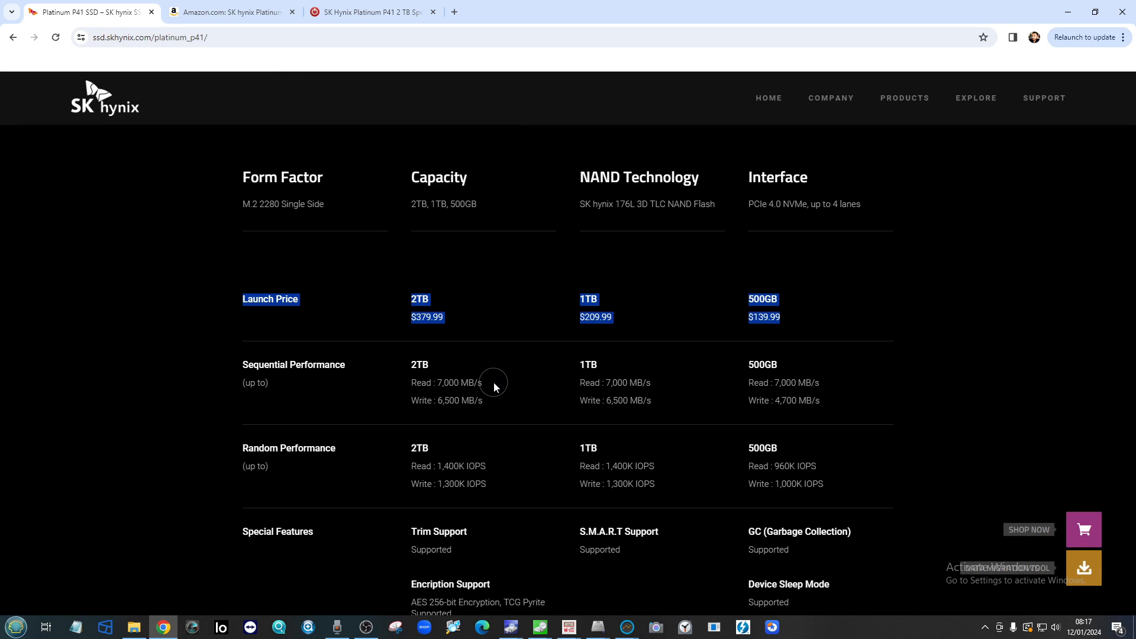
mouse_move(498, 386)
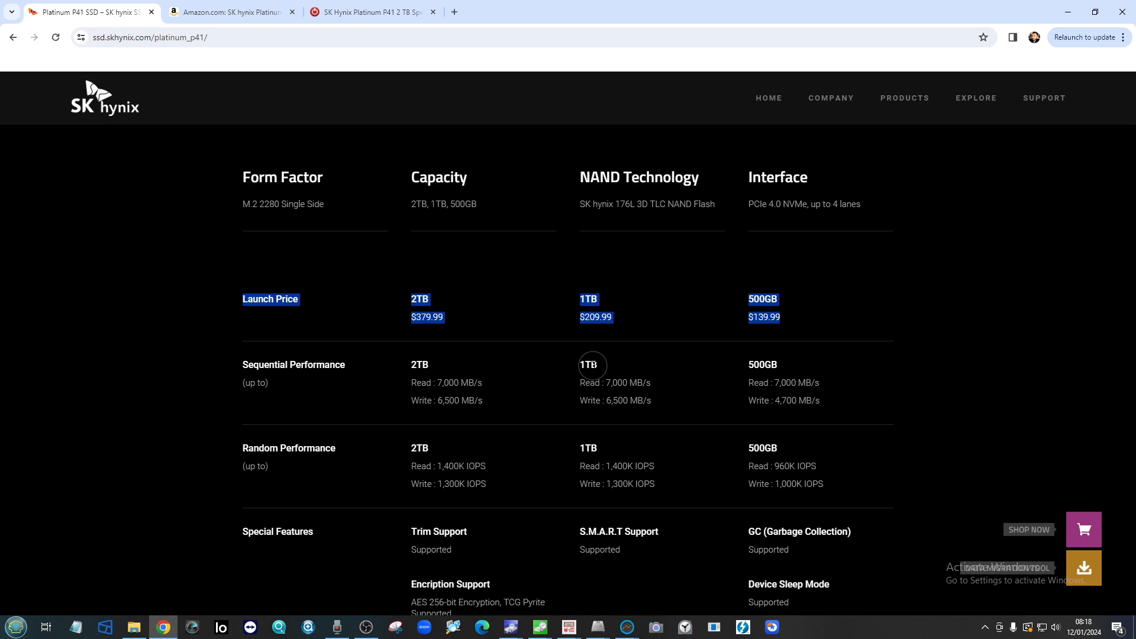
mouse_move(318, 363)
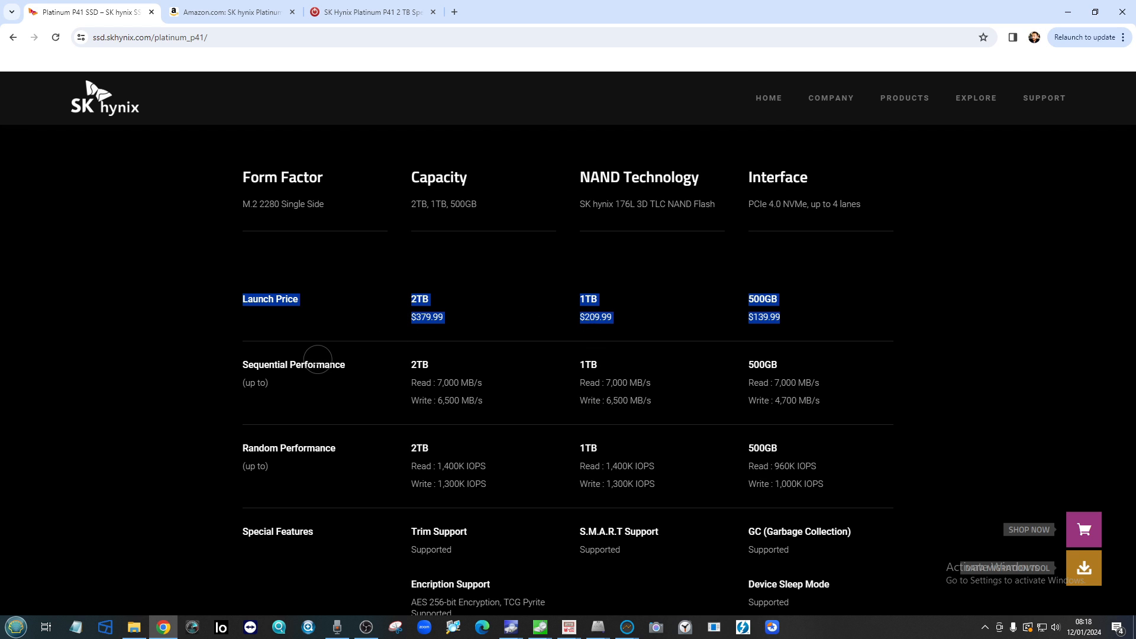
mouse_move(280, 534)
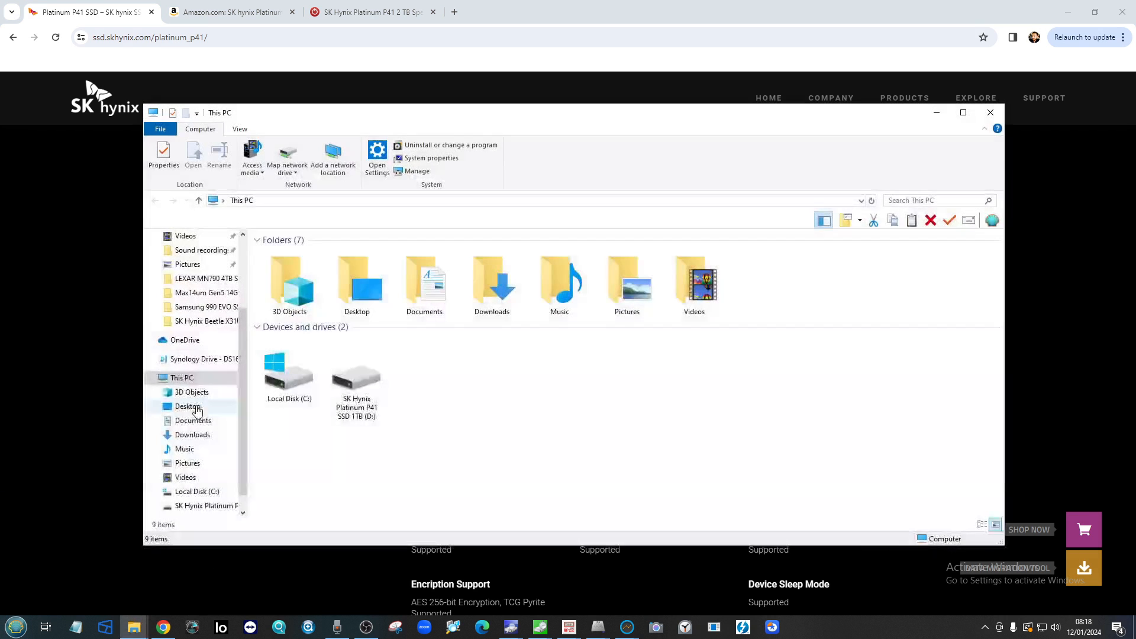
Step: Select Local Disk (C:) and view the PC's system specifications
click(289, 369)
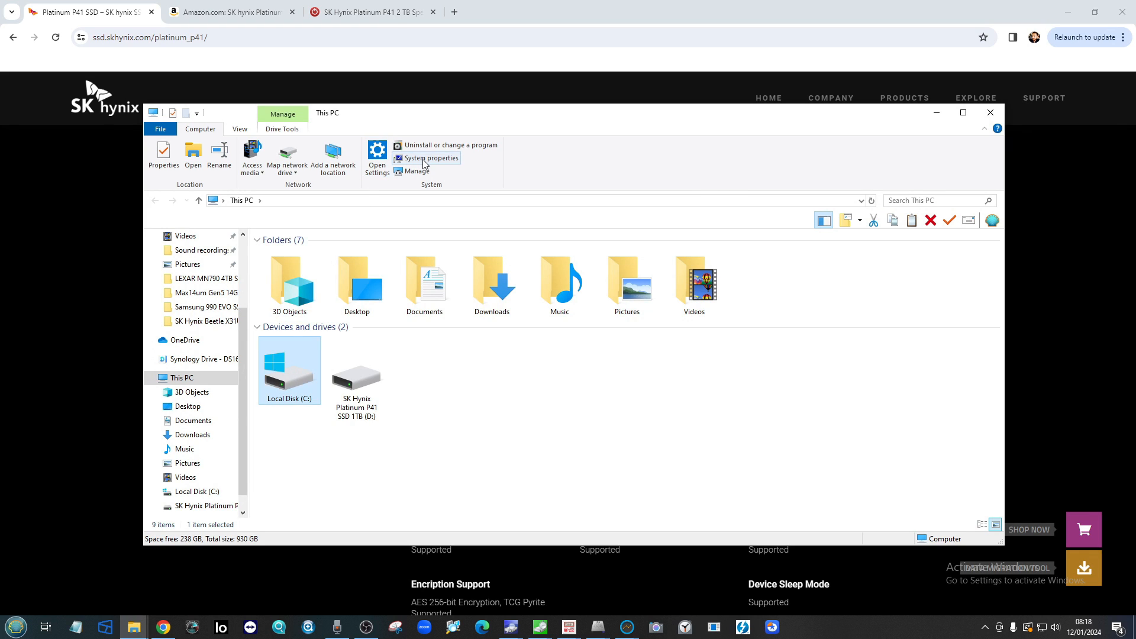
click(431, 158)
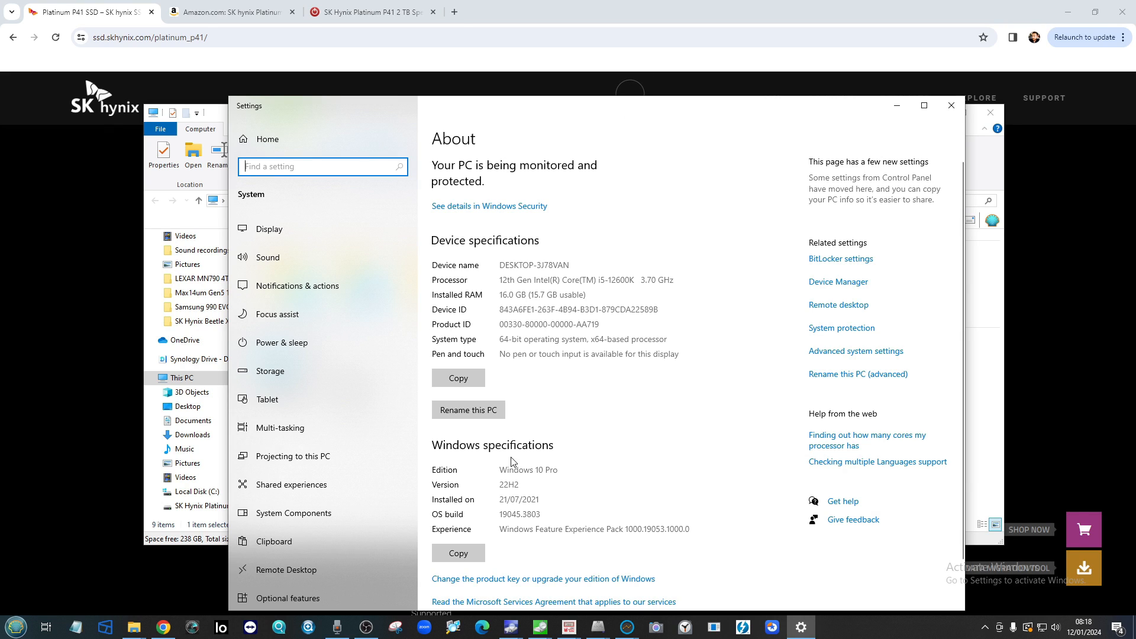
mouse_move(897, 107)
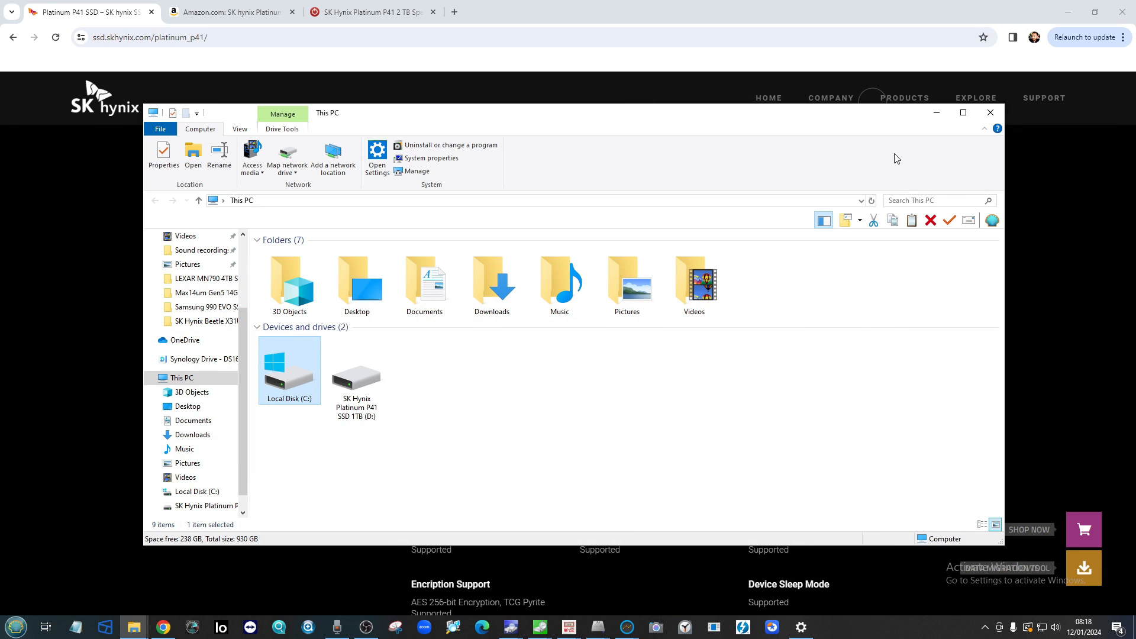
mouse_move(1061, 12)
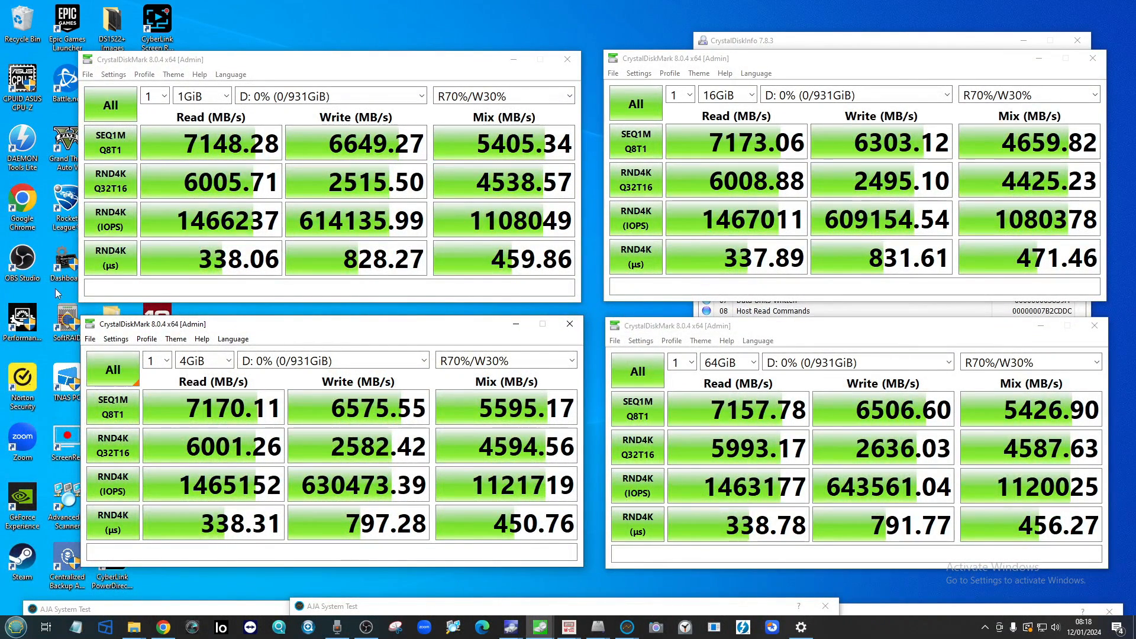
mouse_move(822, 127)
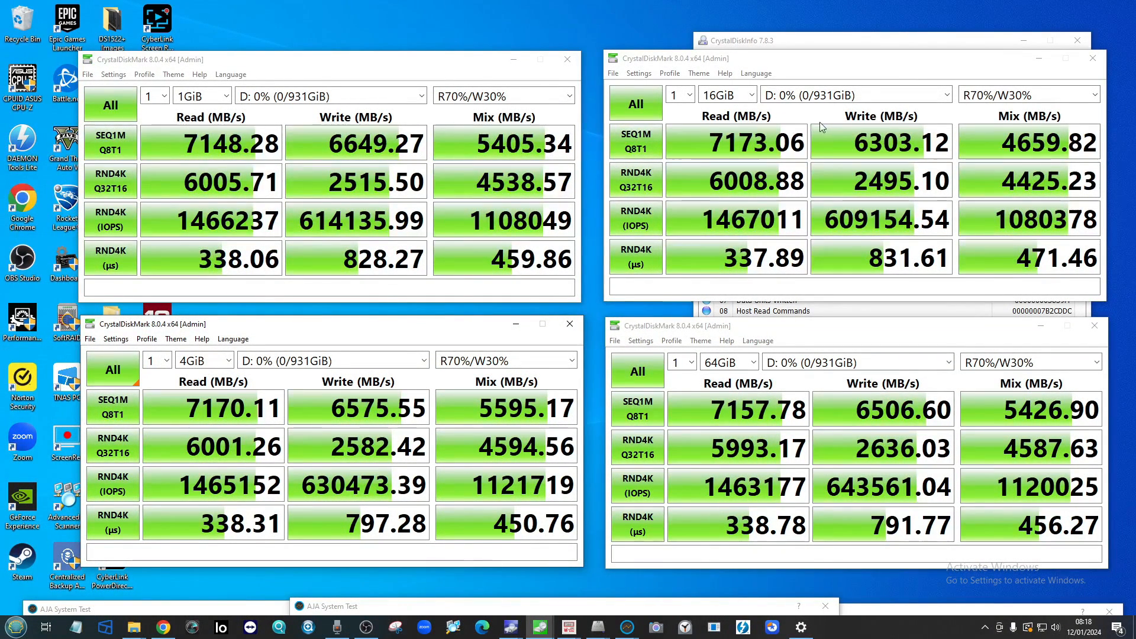
mouse_move(416, 236)
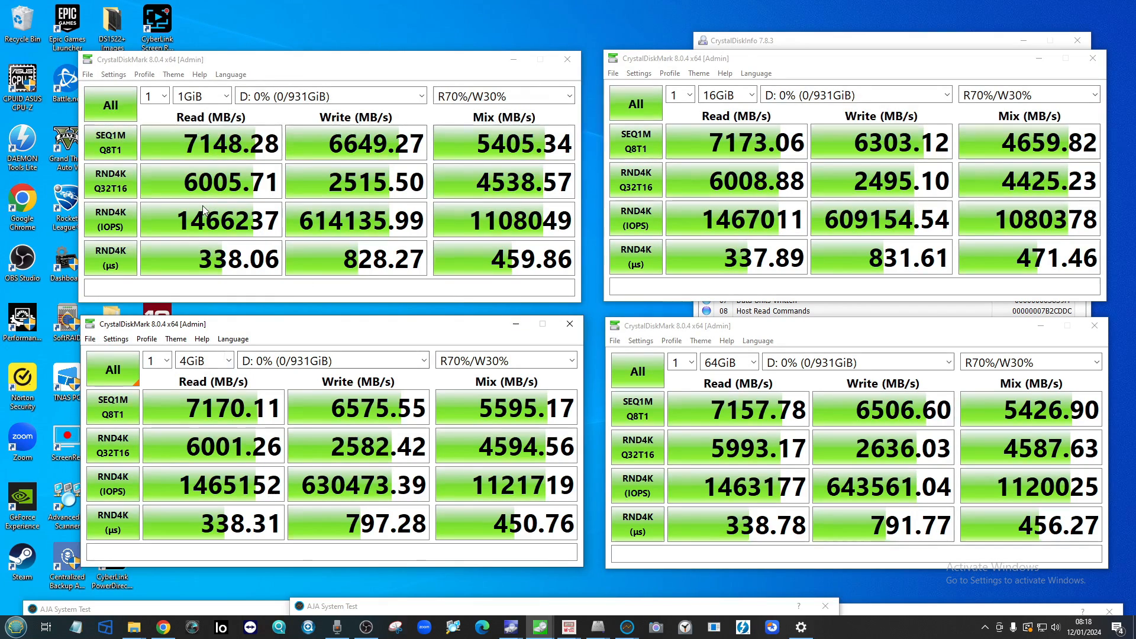
mouse_move(347, 229)
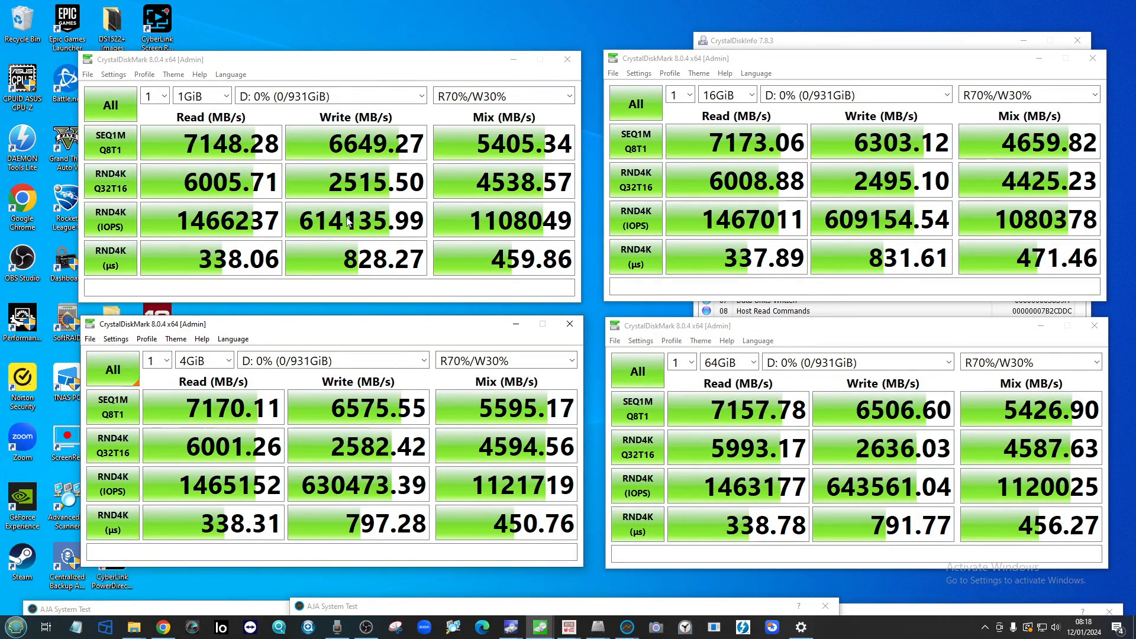
mouse_move(321, 230)
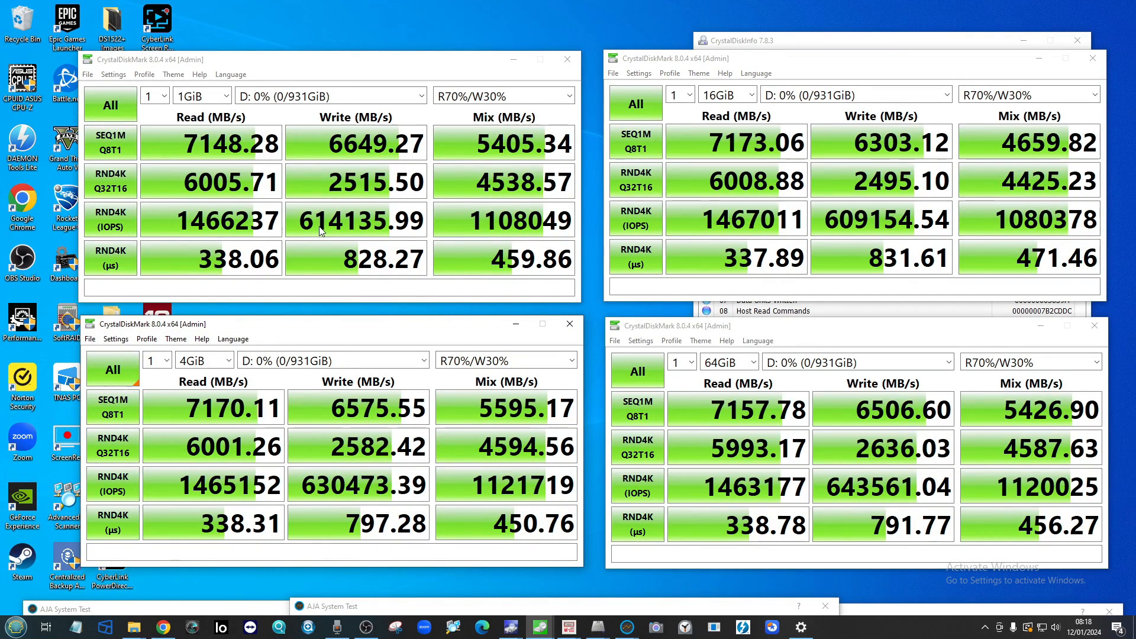
mouse_move(889, 218)
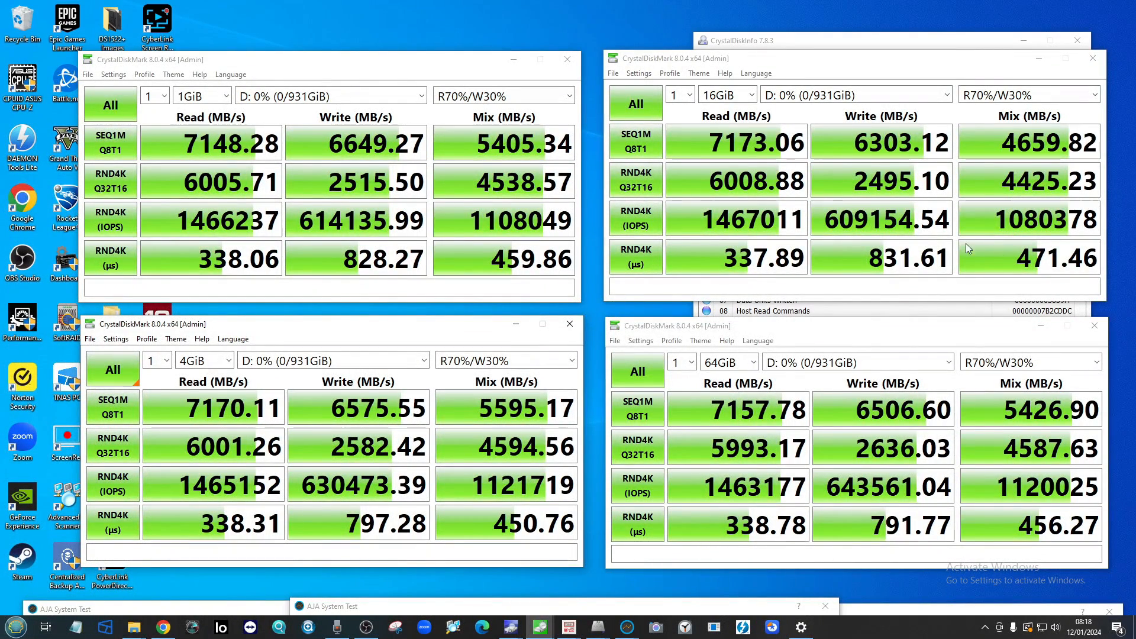
mouse_move(429, 213)
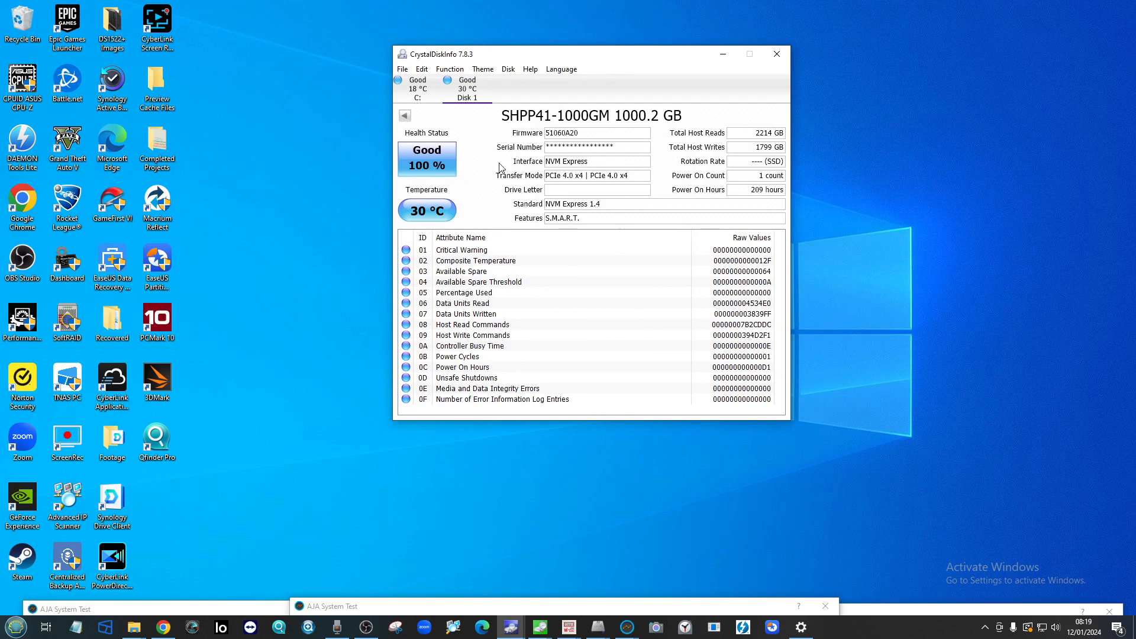
mouse_move(313, 555)
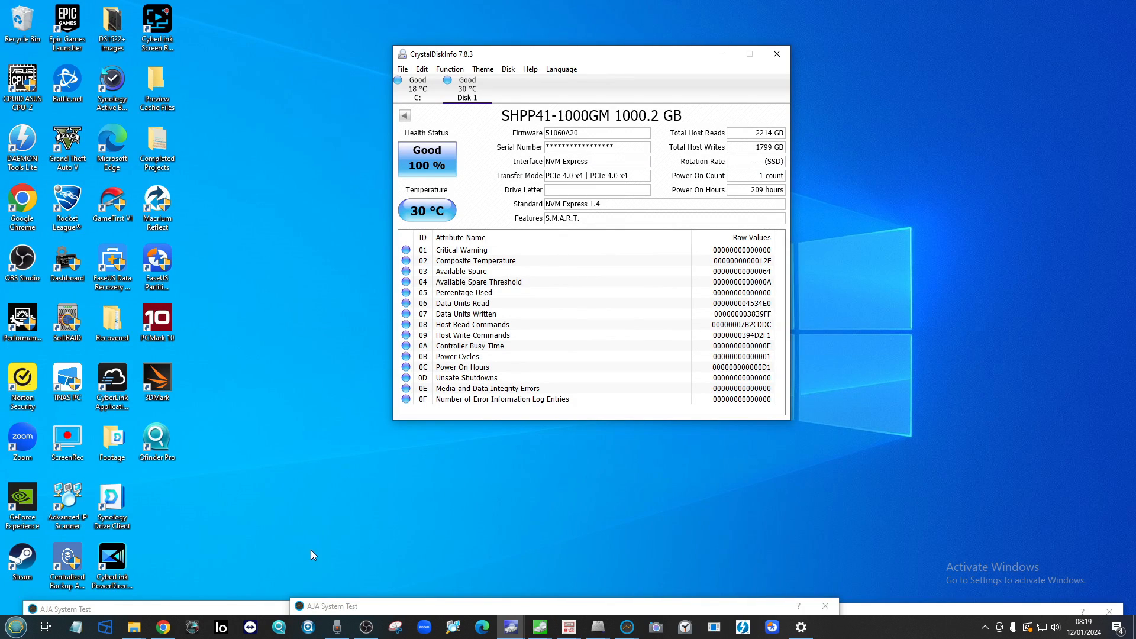
mouse_move(513, 628)
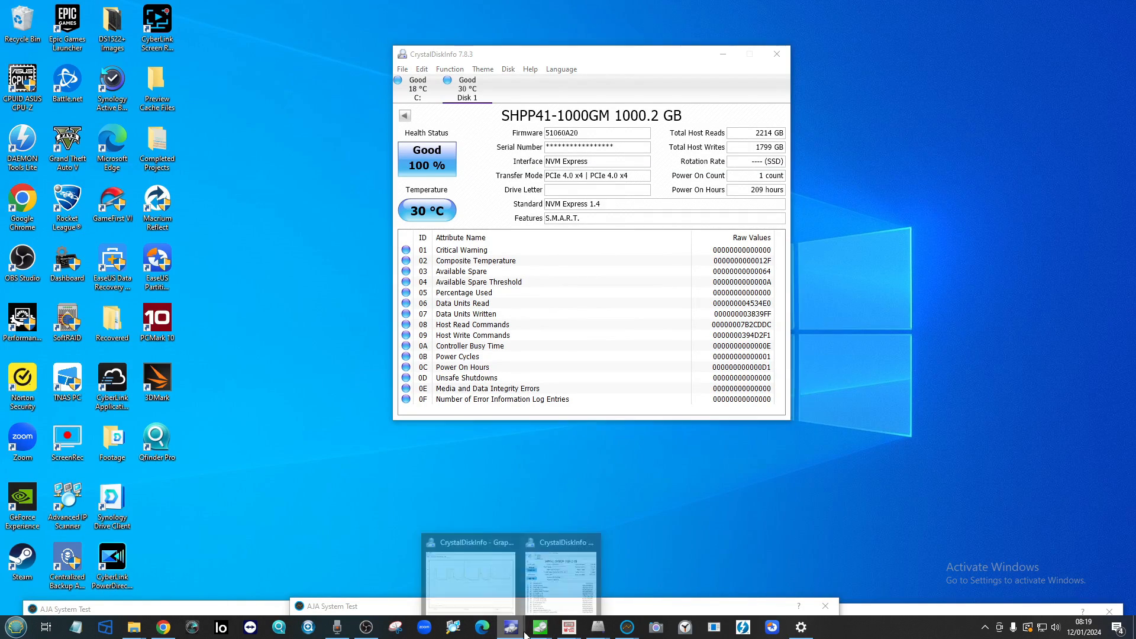
Step: Bring up CrystalDiskInfo's temperature graph for the P41 drive
click(470, 581)
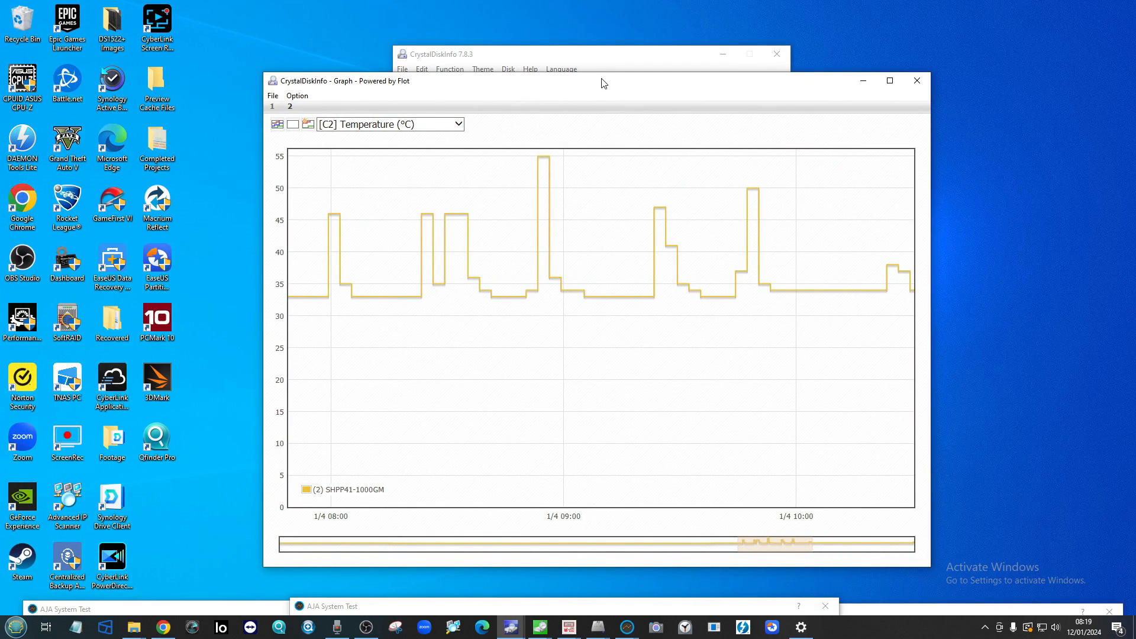
mouse_move(573, 208)
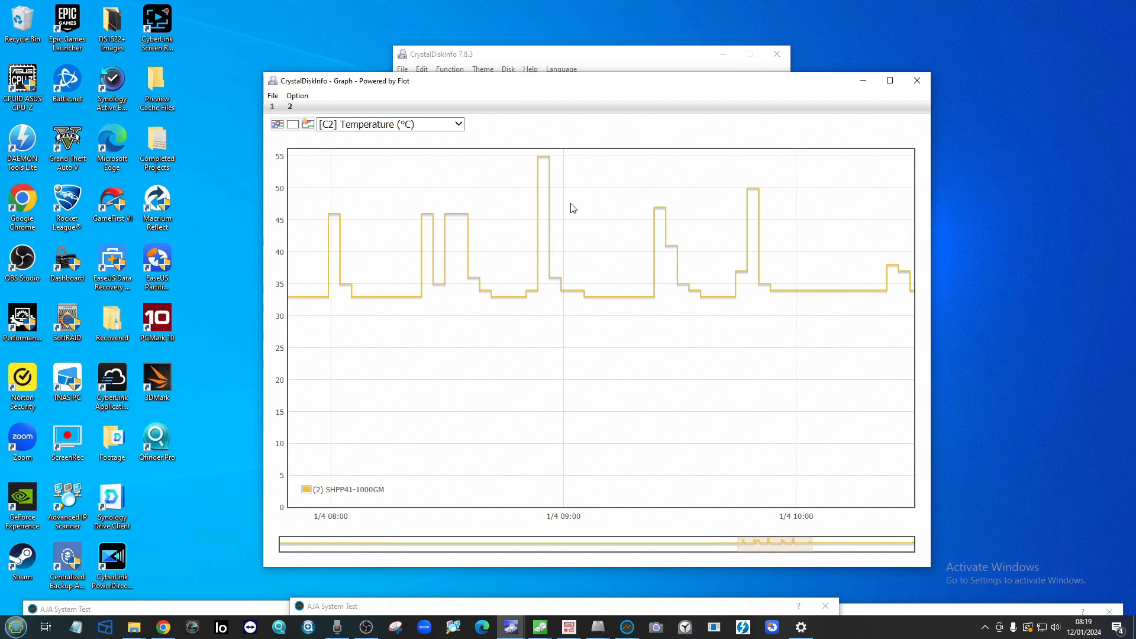
mouse_move(334, 216)
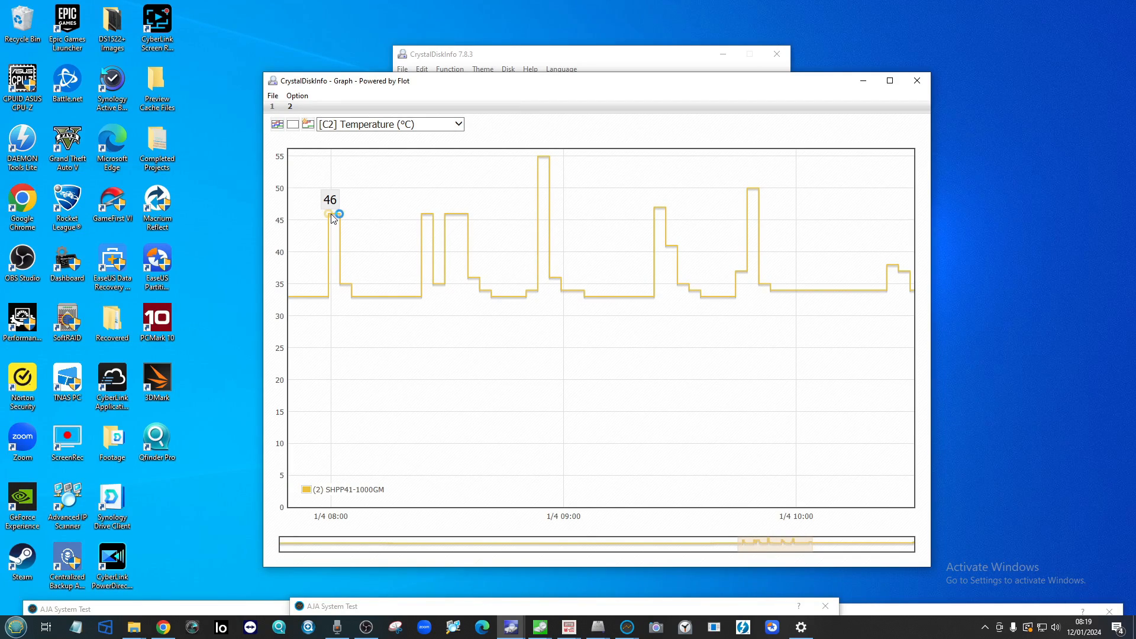
mouse_move(359, 304)
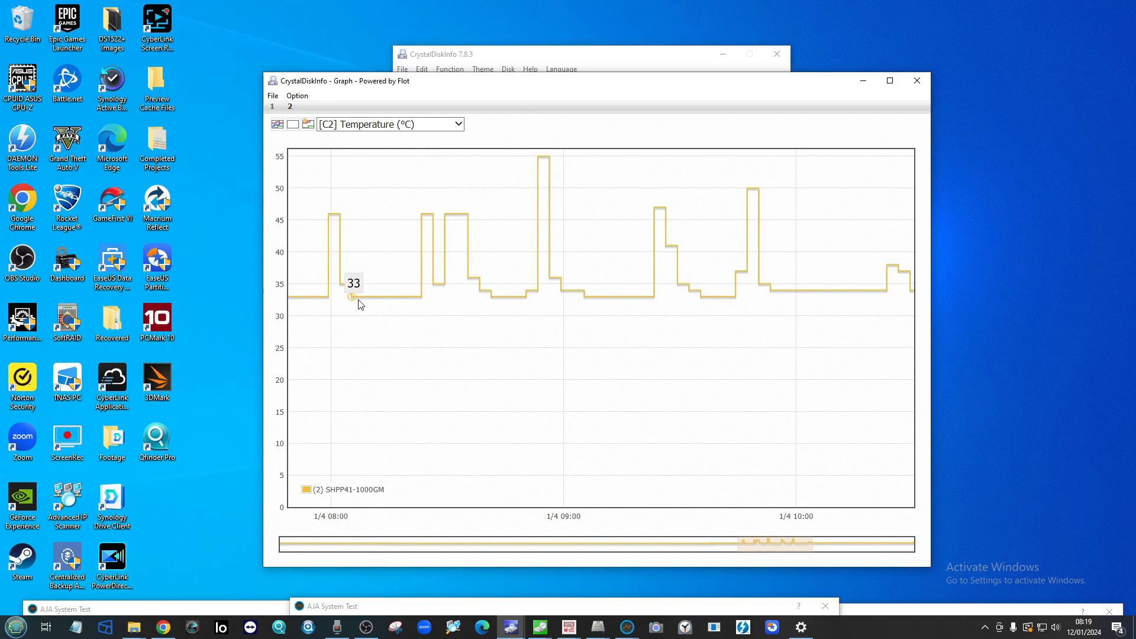
mouse_move(487, 204)
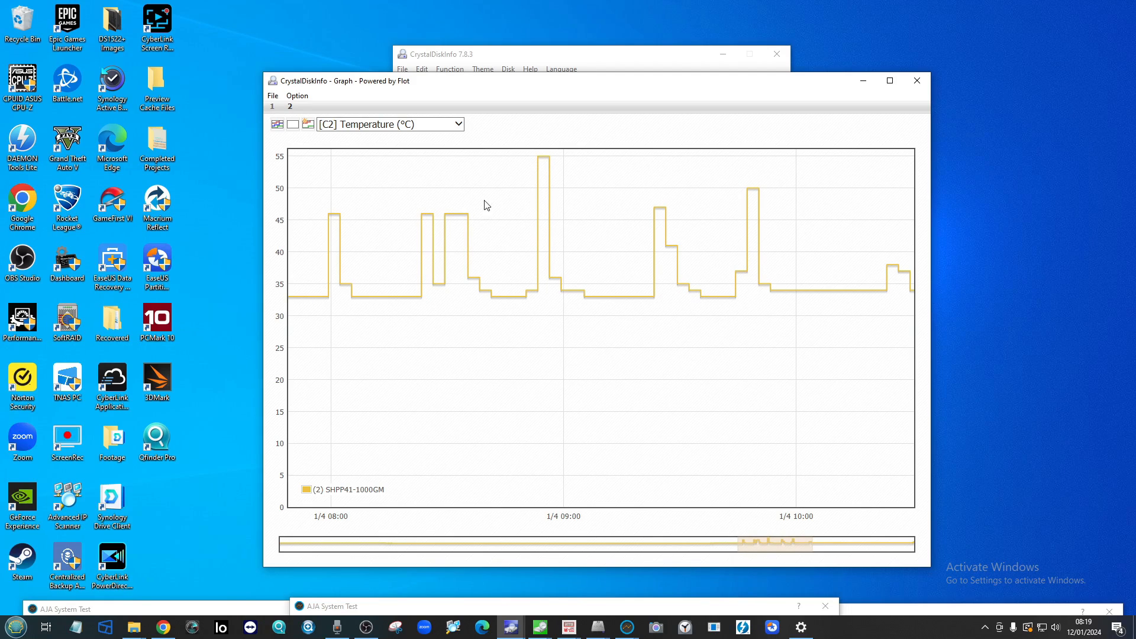
mouse_move(550, 161)
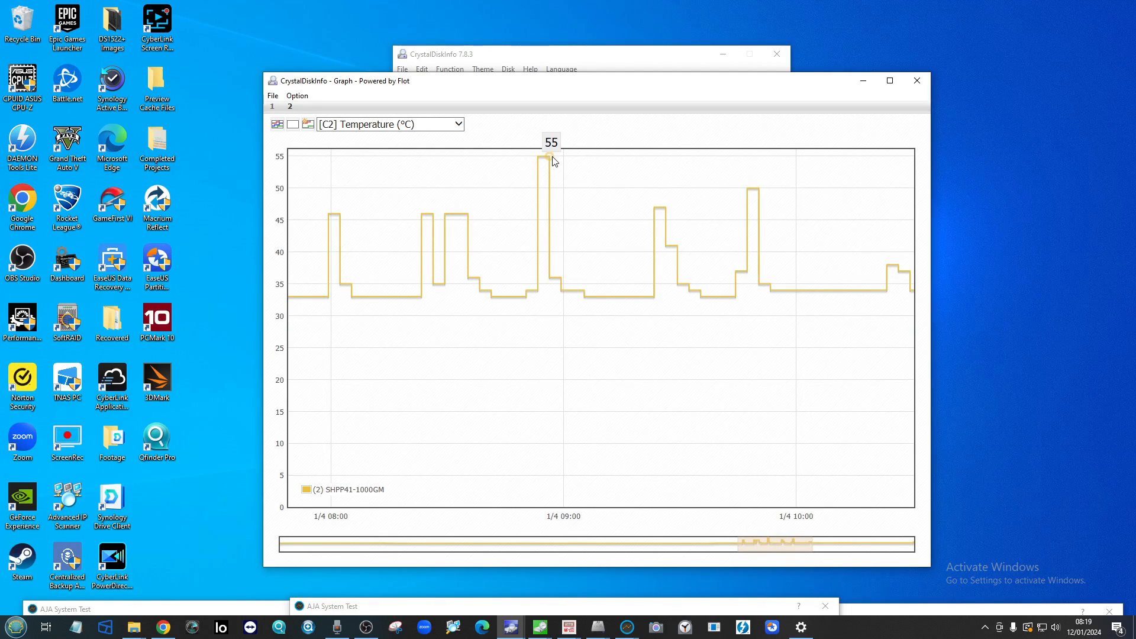
mouse_move(540, 164)
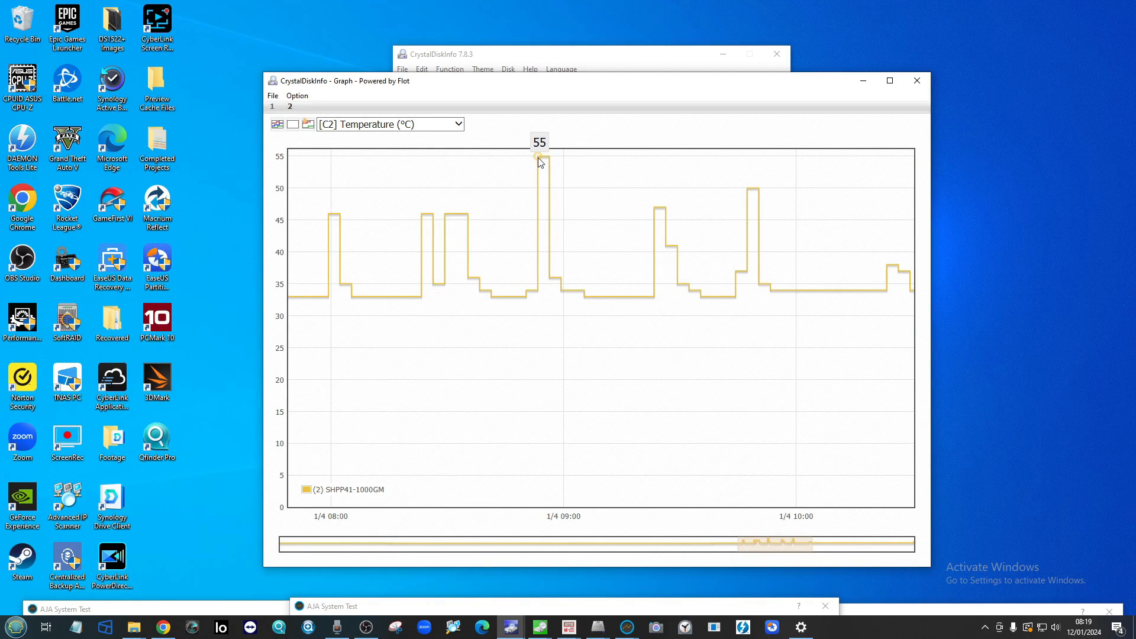
mouse_move(543, 159)
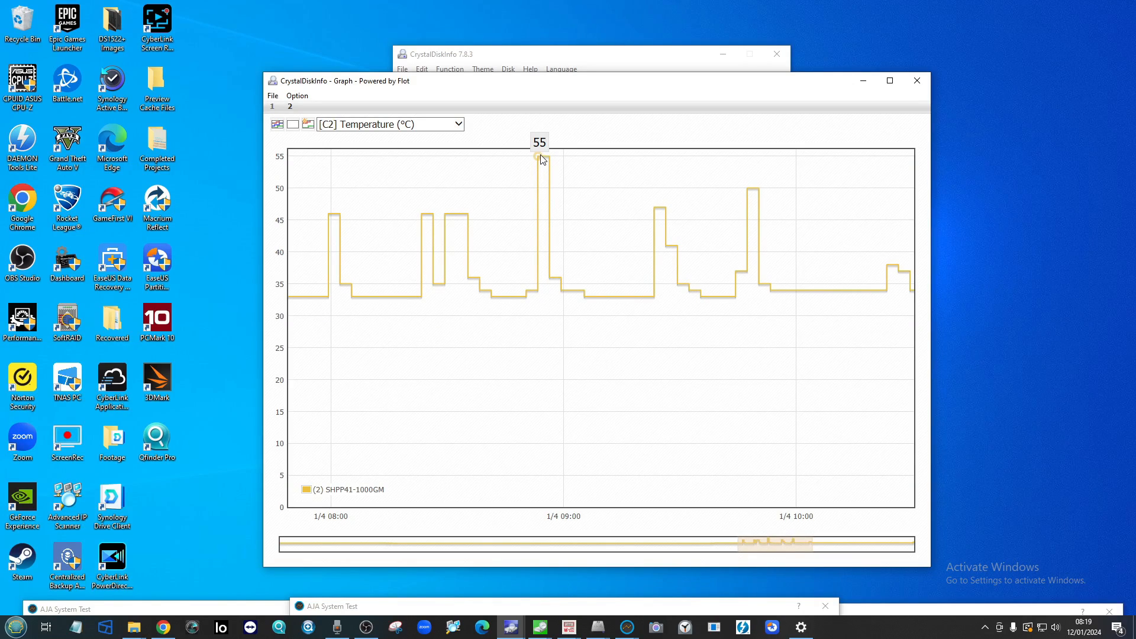
mouse_move(514, 216)
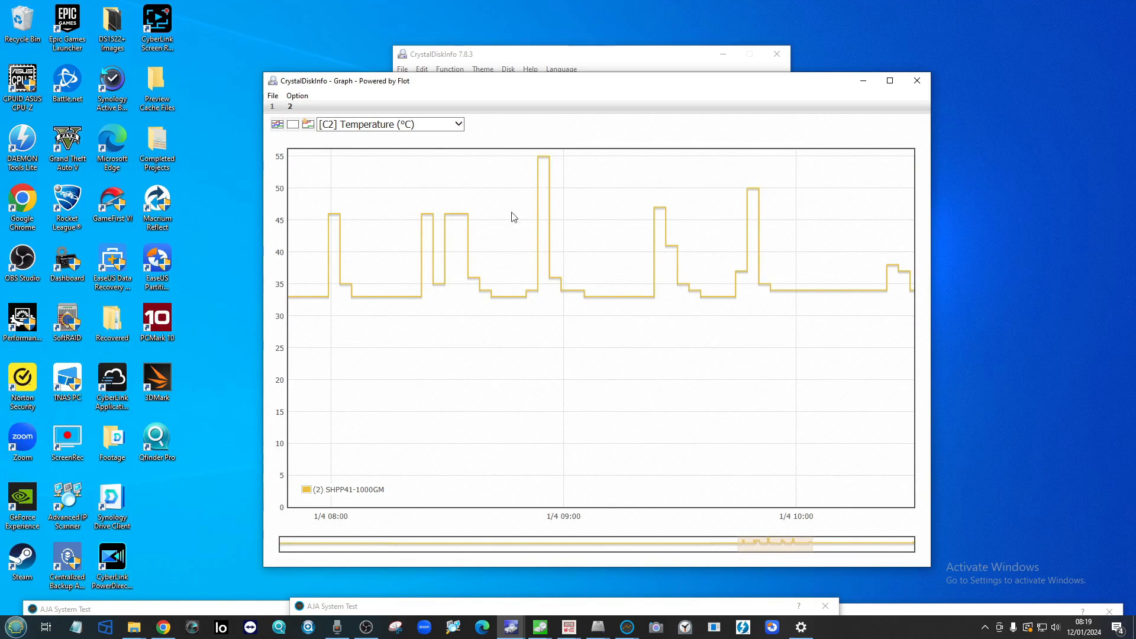
mouse_move(312, 177)
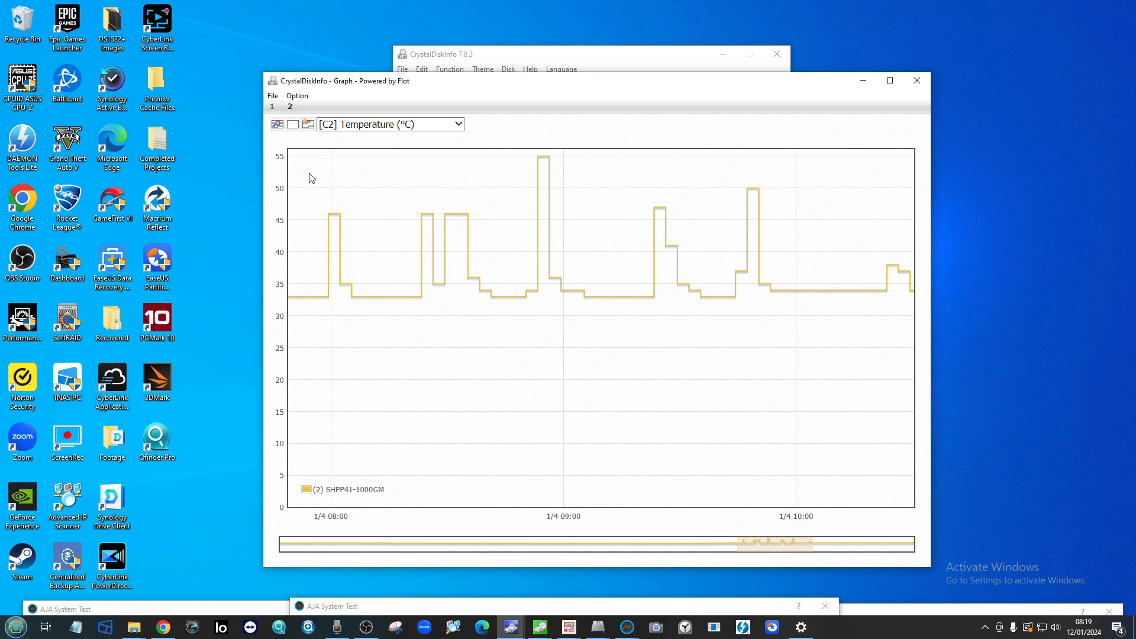
mouse_move(352, 235)
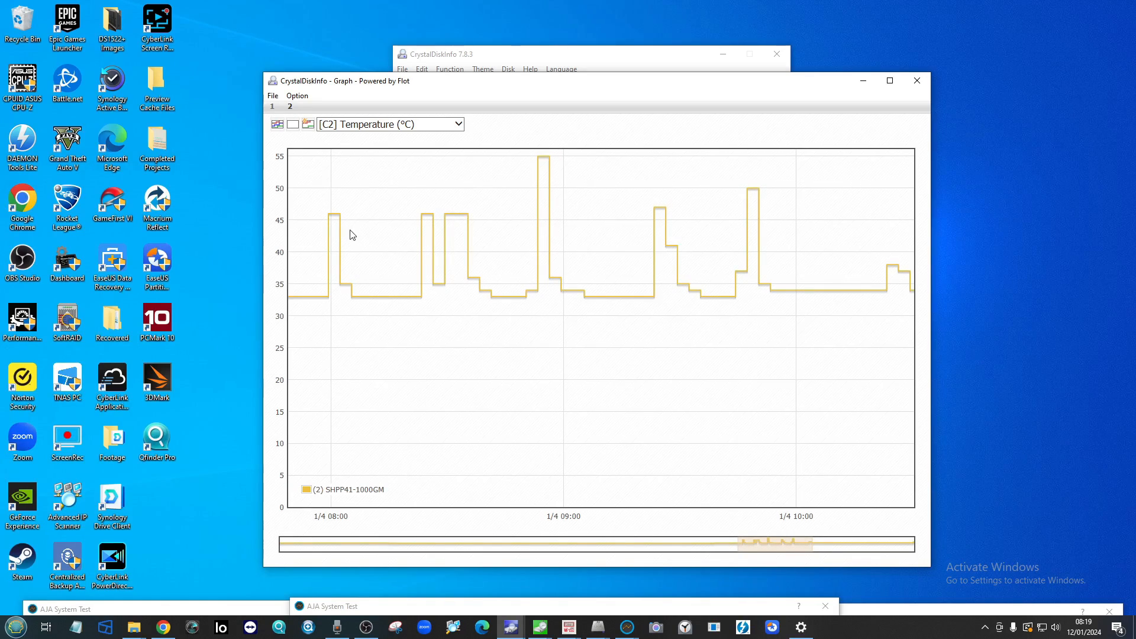
mouse_move(670, 206)
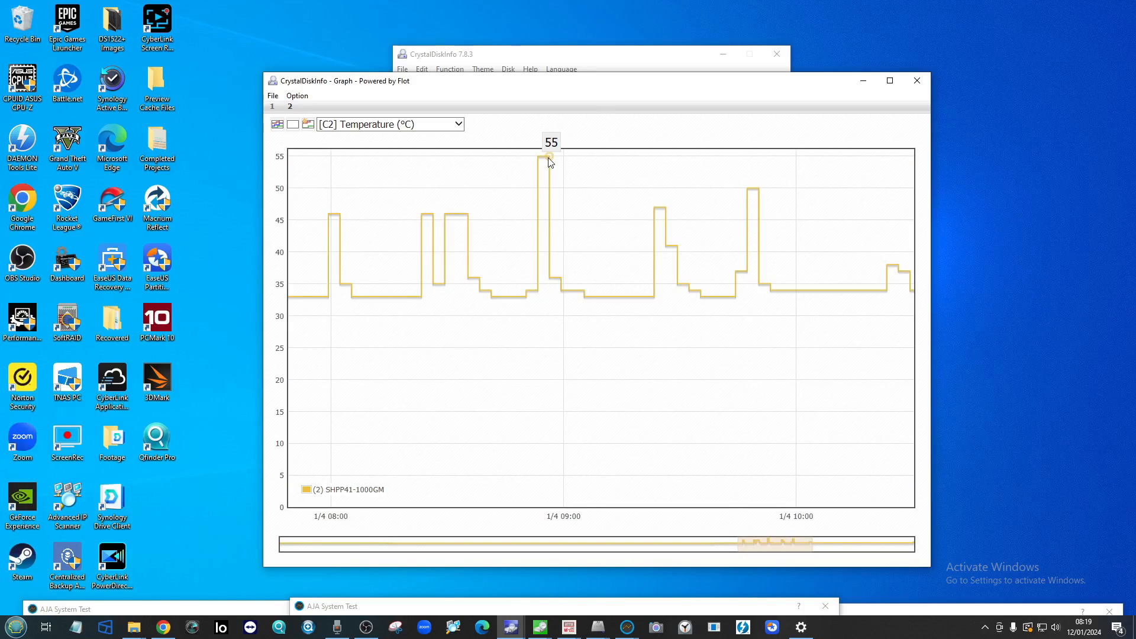
mouse_move(825, 90)
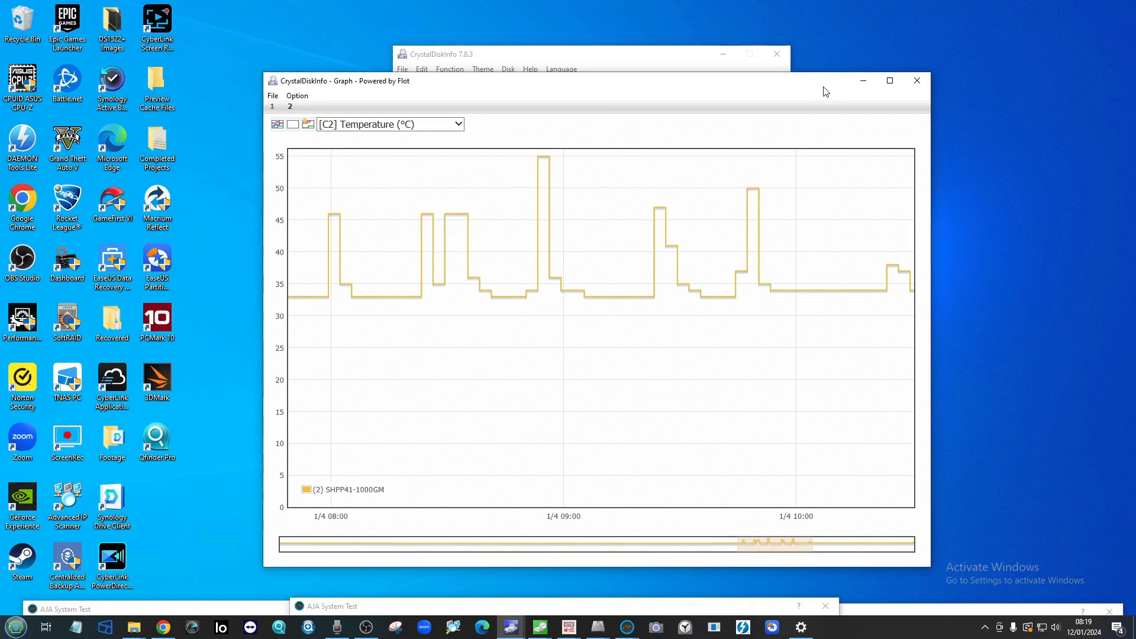
mouse_move(592, 176)
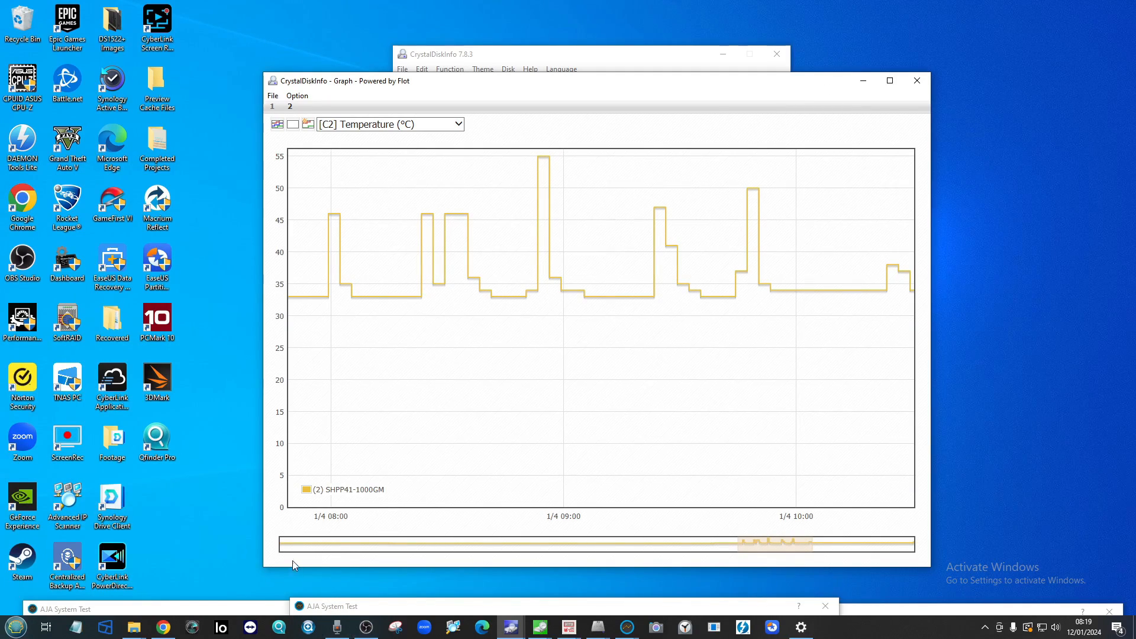
mouse_move(855, 102)
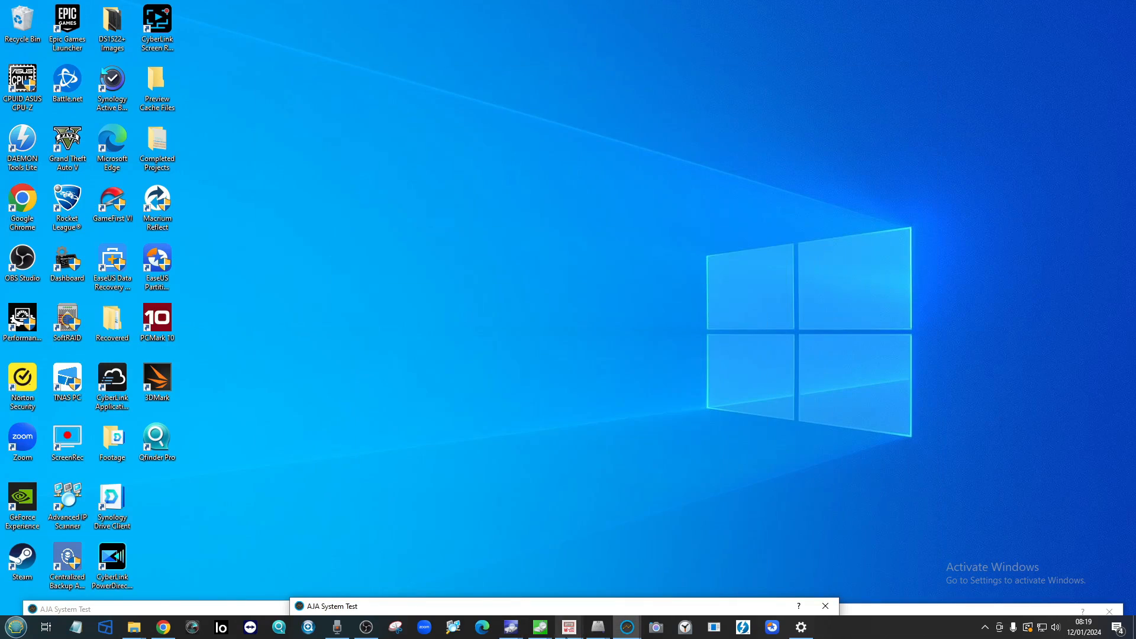
Step: Bring up the saved ATTO benchmark results for the 1TB P41
click(568, 628)
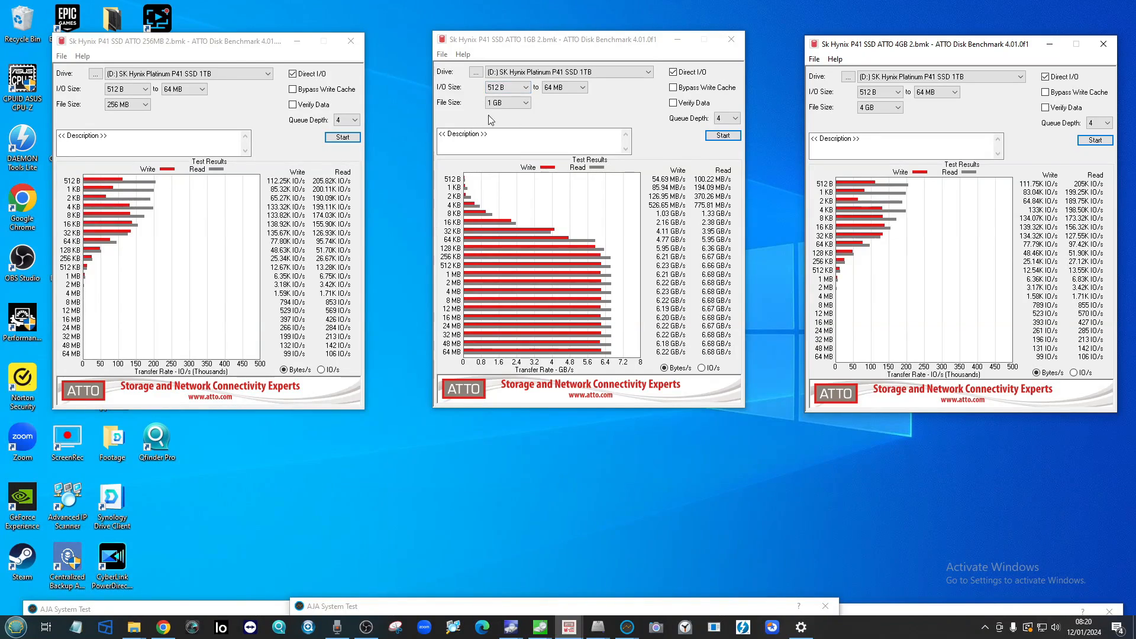
mouse_move(898, 187)
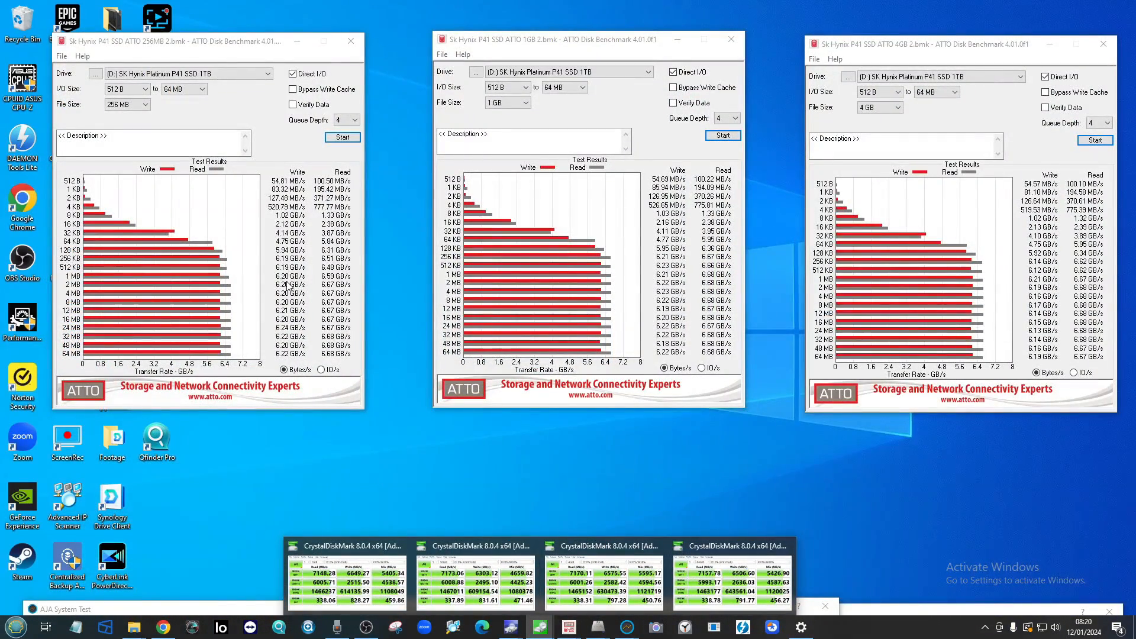
mouse_move(322, 336)
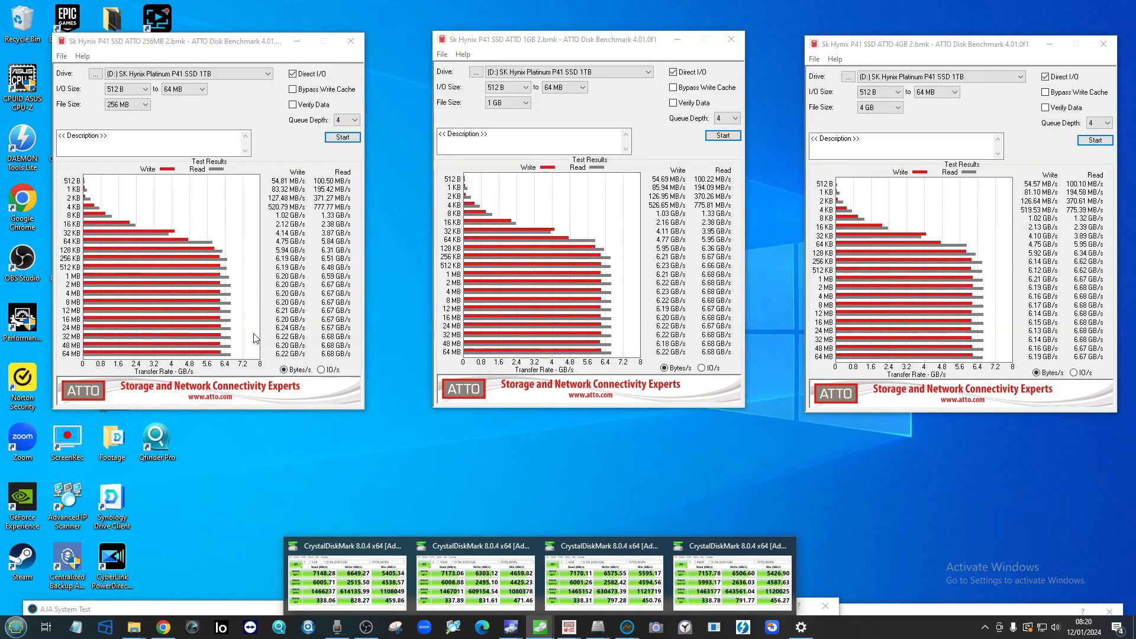
mouse_move(169, 564)
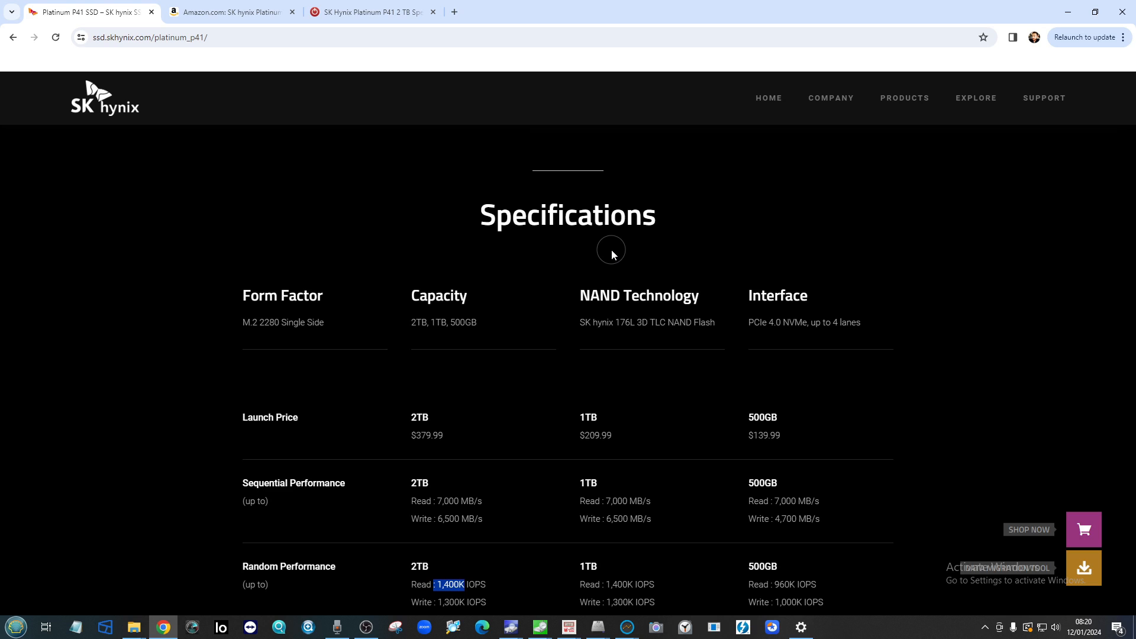
mouse_move(1066, 14)
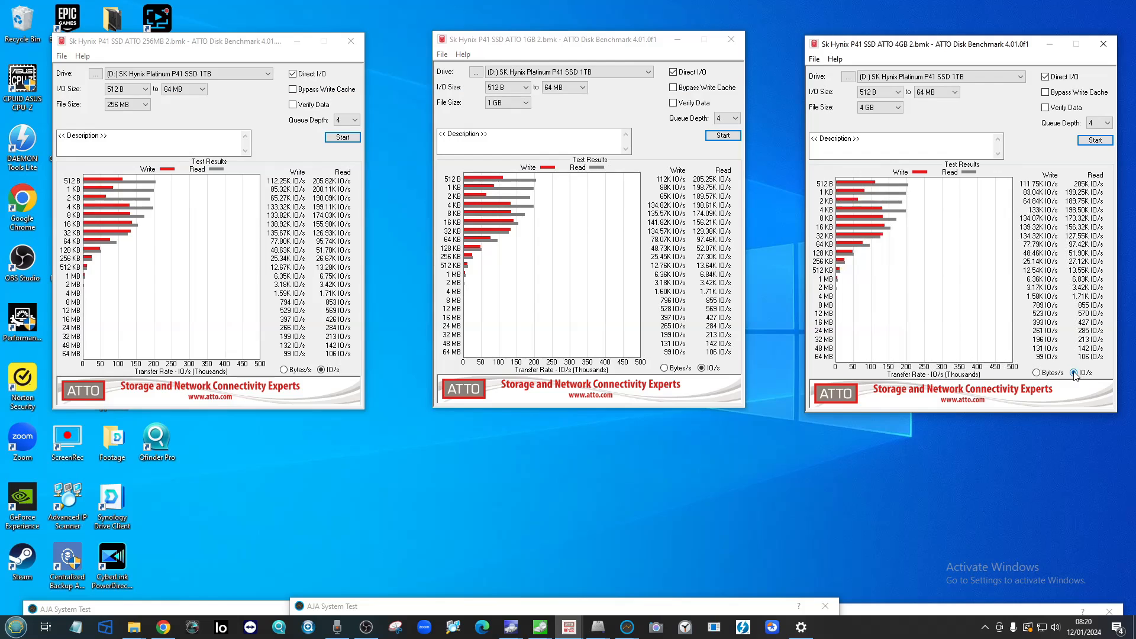
mouse_move(99, 233)
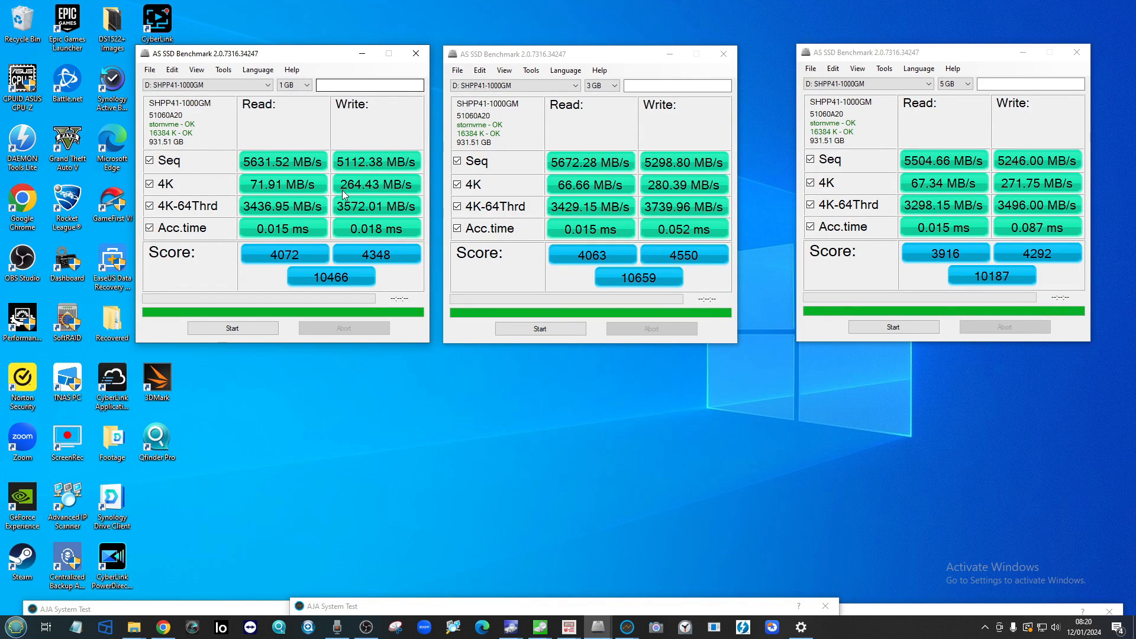
mouse_move(318, 188)
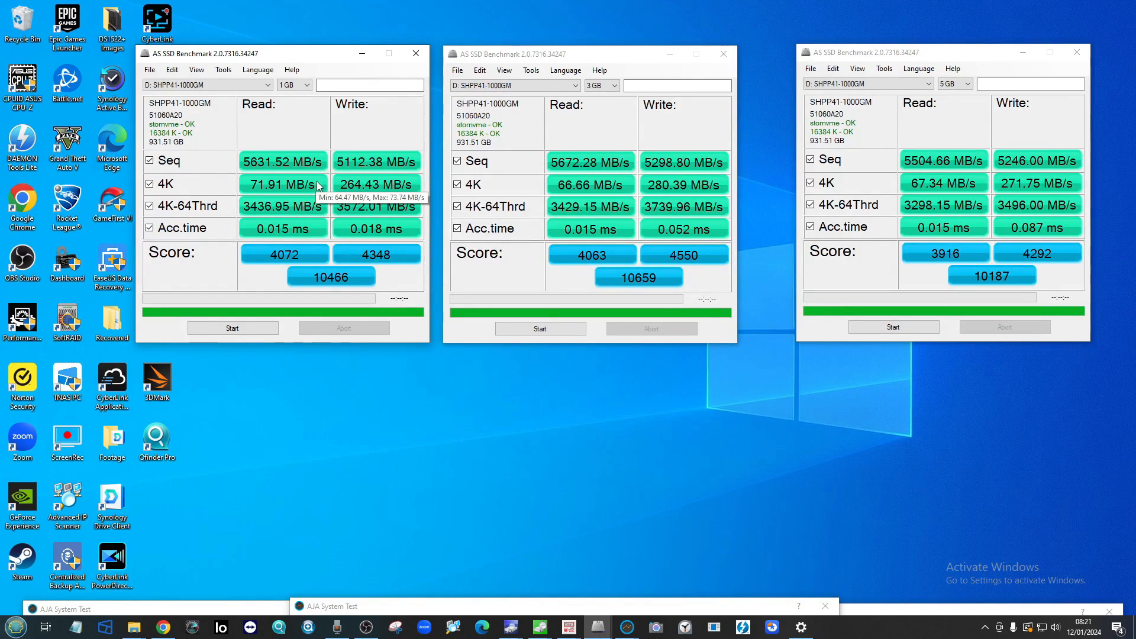
mouse_move(1097, 184)
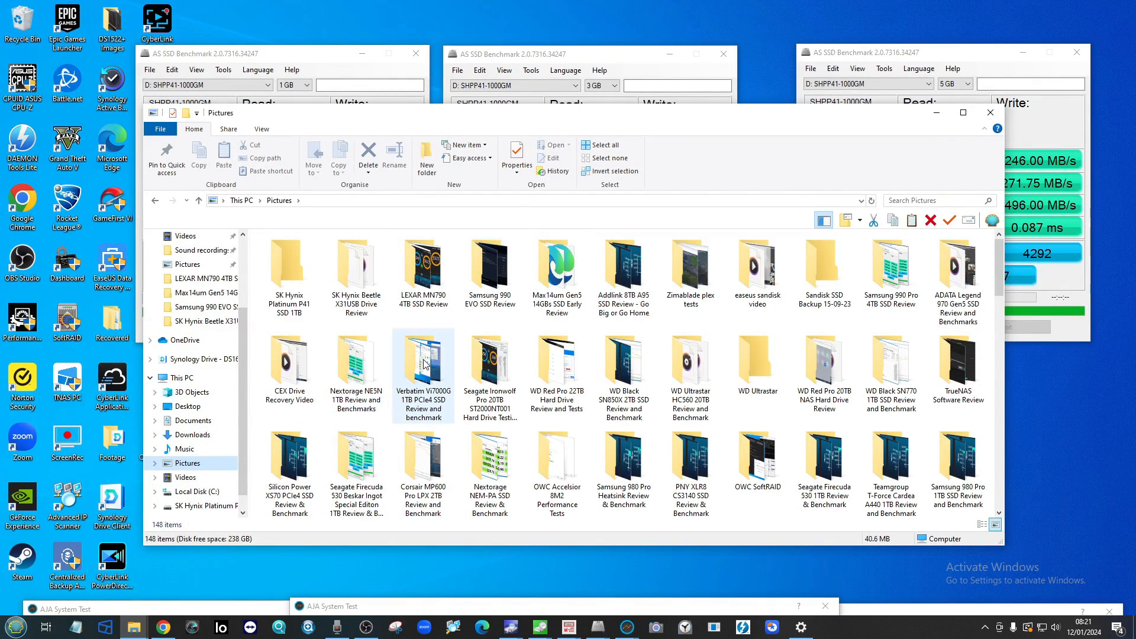
Step: Open the Seagate Firecuda 530 folder's 1GB AS SSD result image, skipping the Verbatim folder
double_click(424, 360)
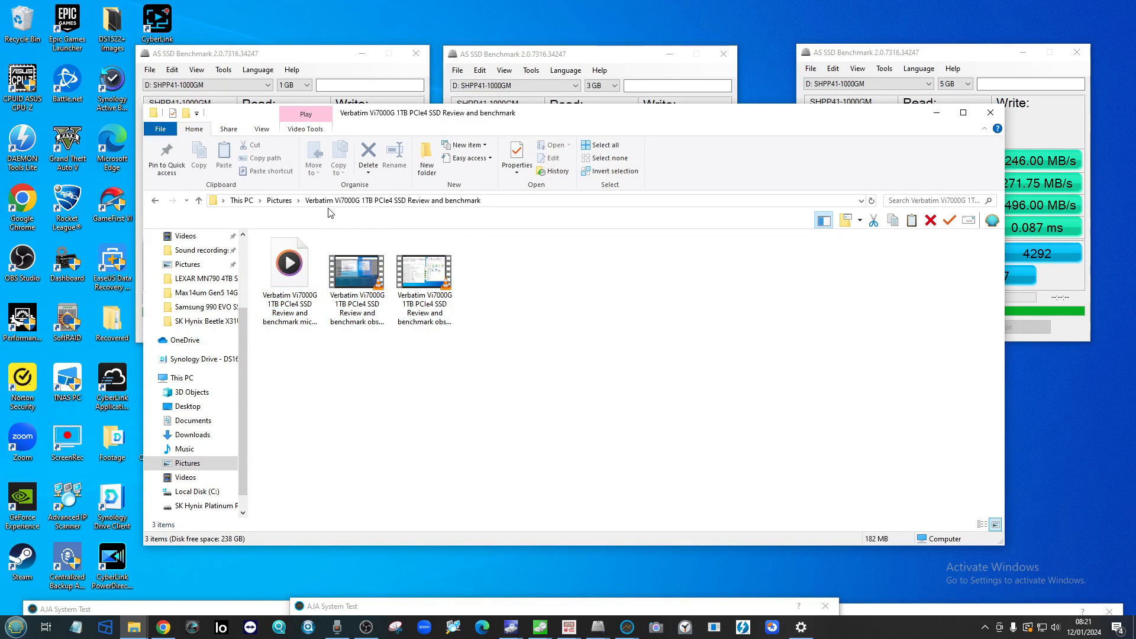
click(278, 201)
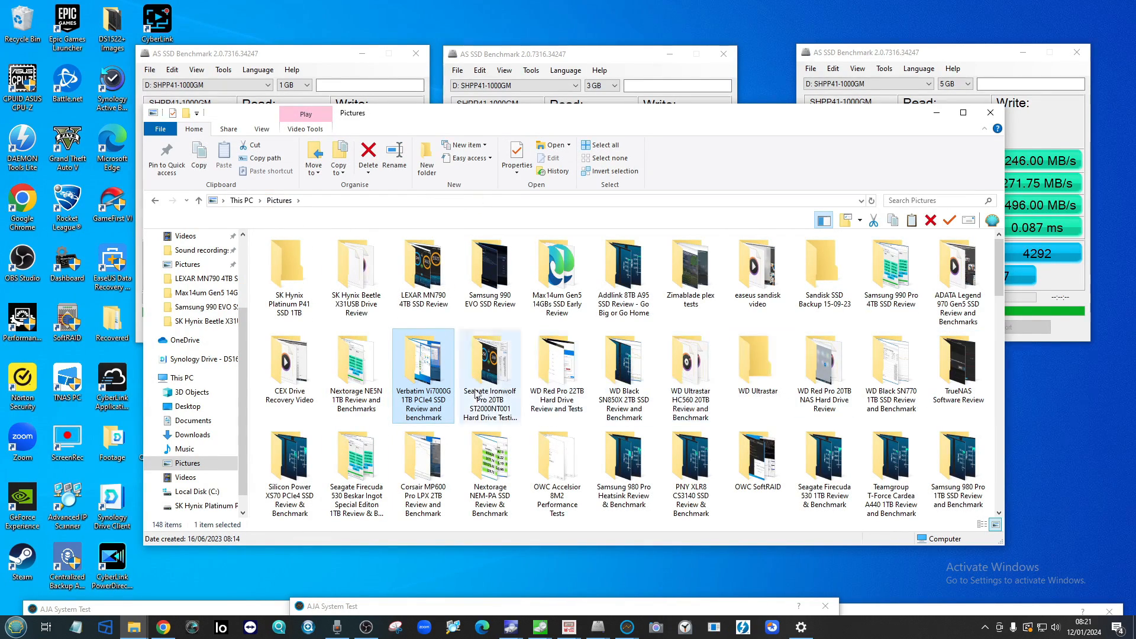
click(356, 455)
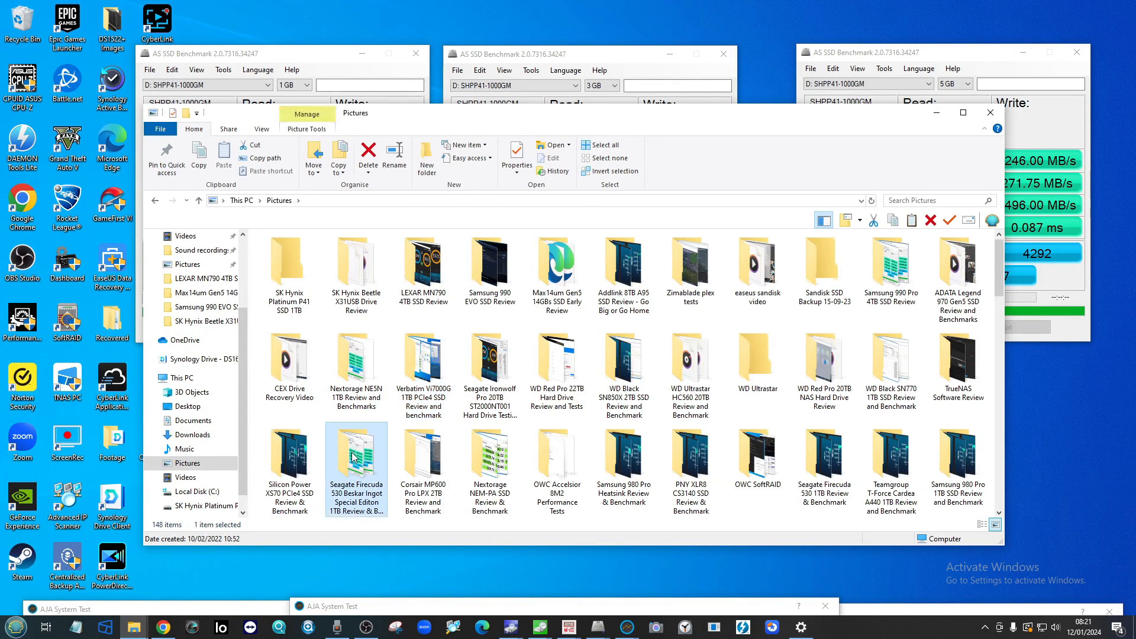
double_click(357, 453)
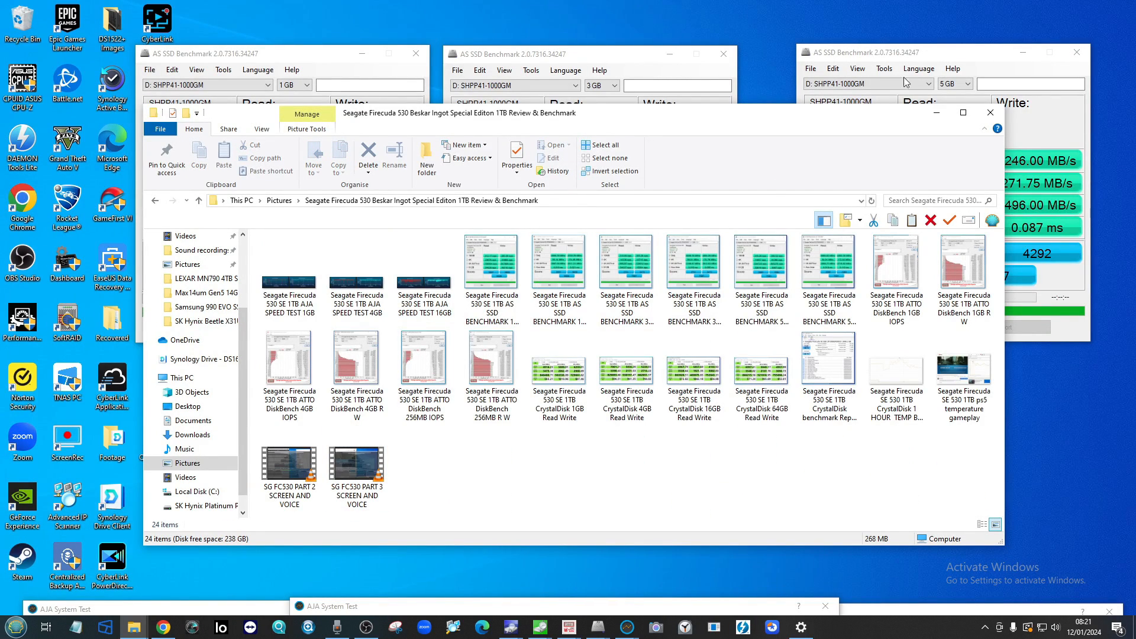
mouse_move(678, 121)
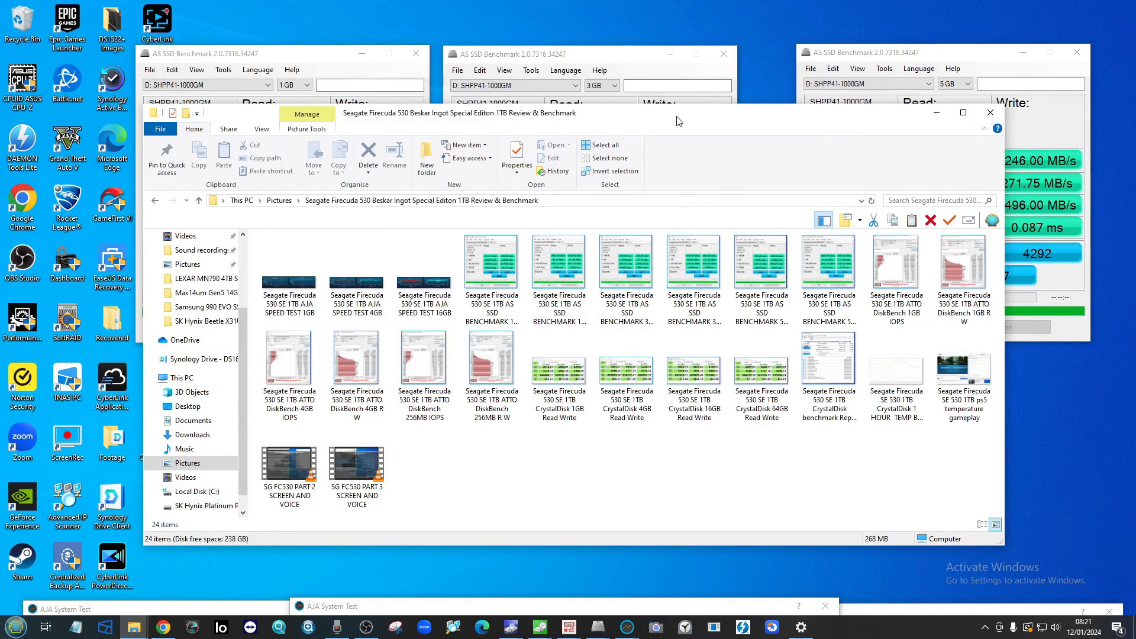
click(340, 252)
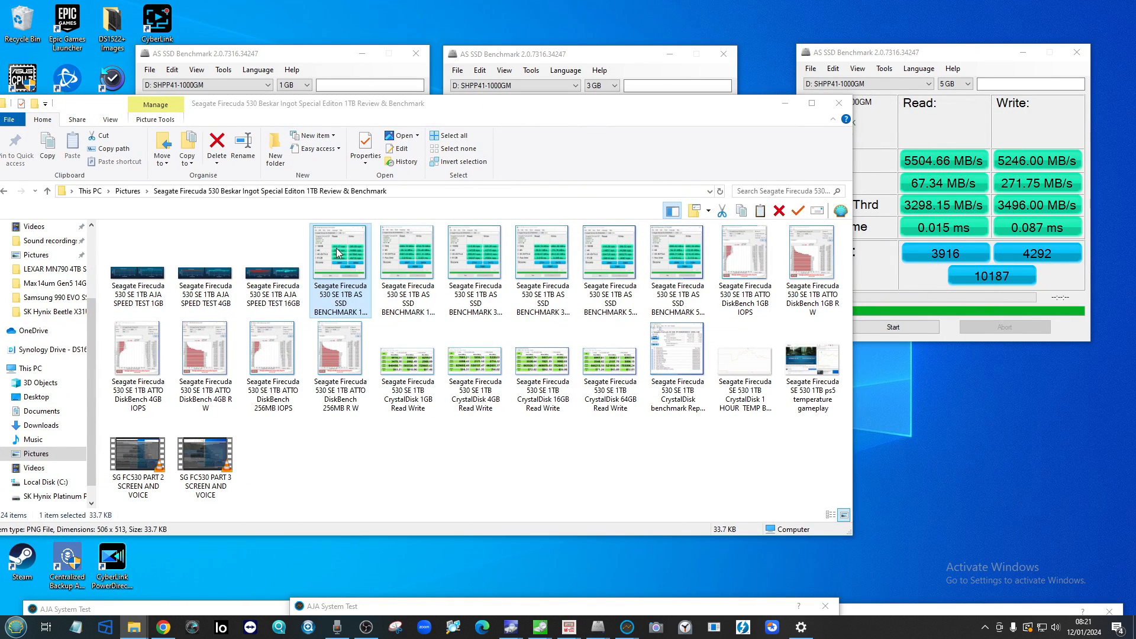
double_click(340, 251)
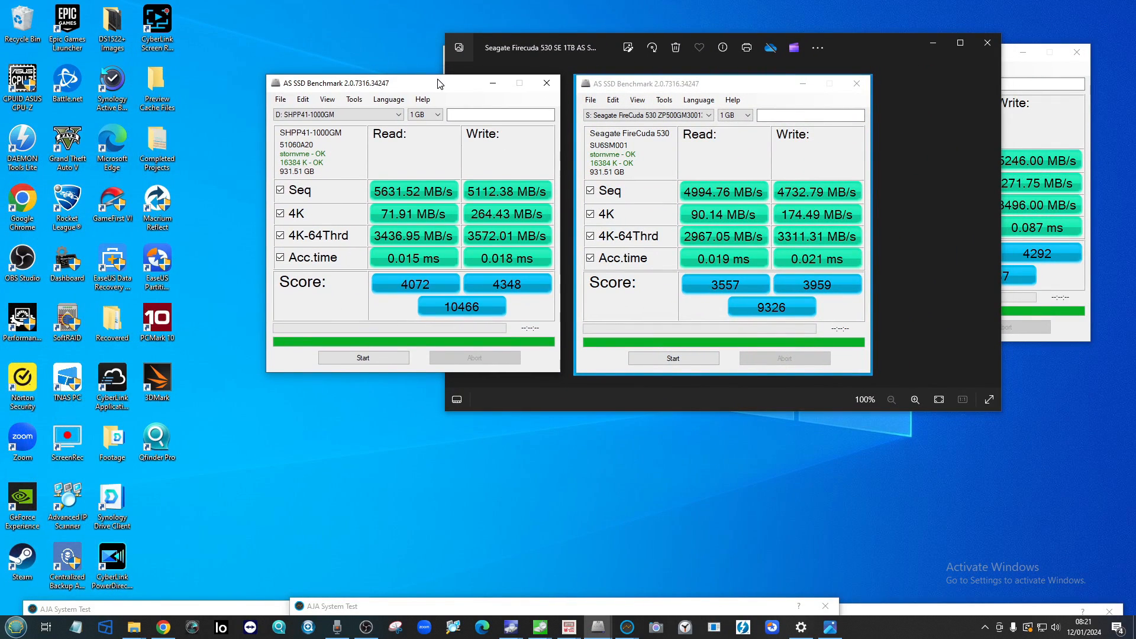
mouse_move(625, 144)
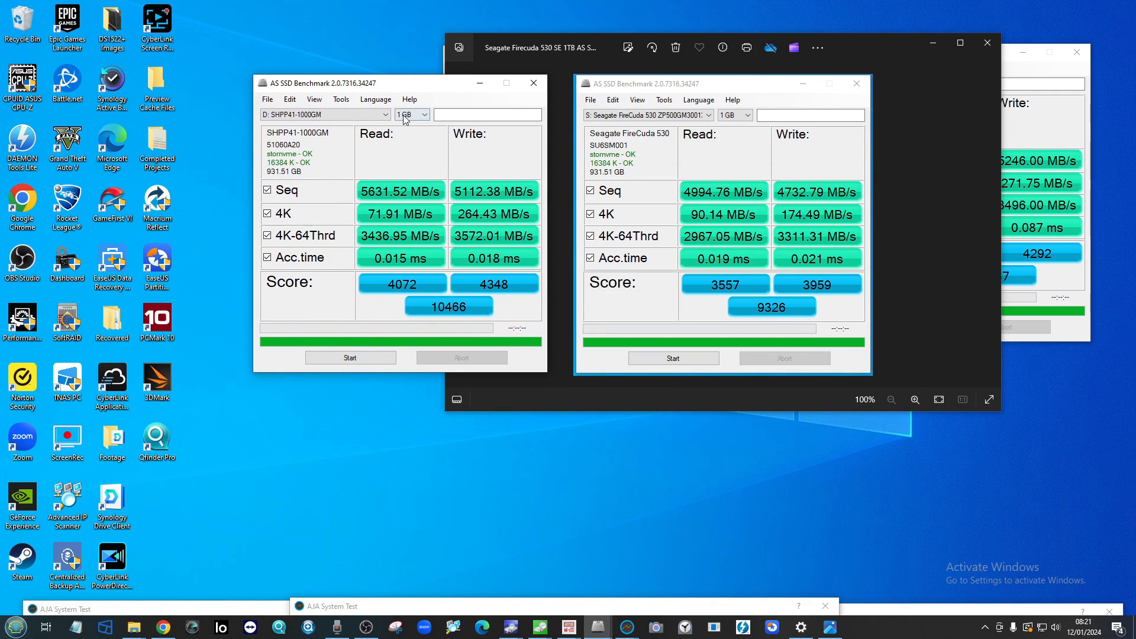
mouse_move(791, 308)
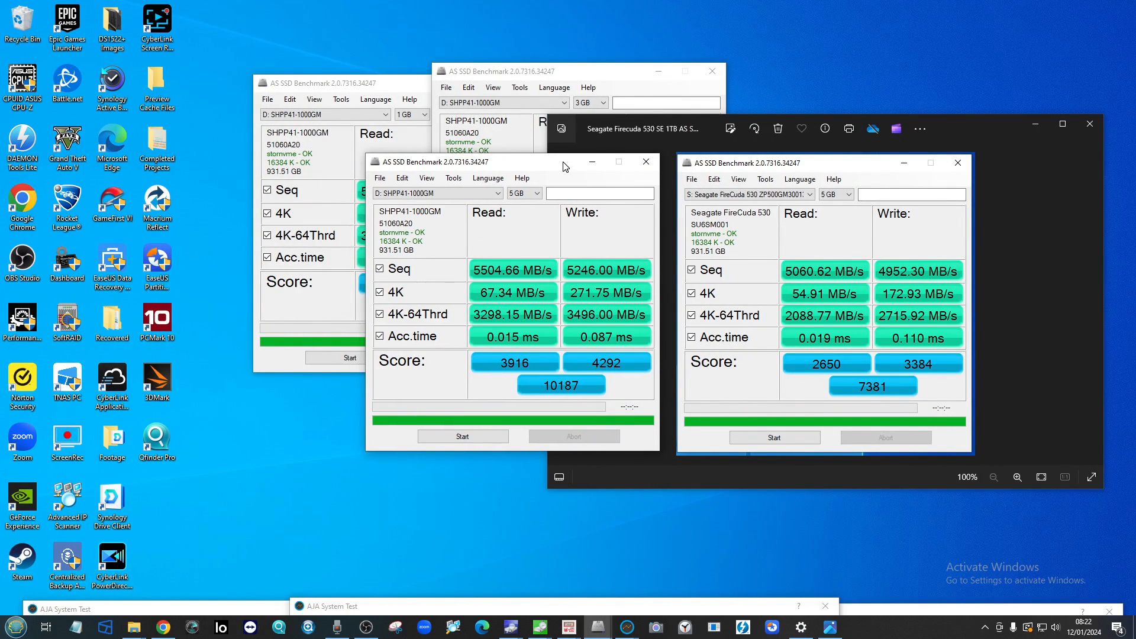
mouse_move(1039, 114)
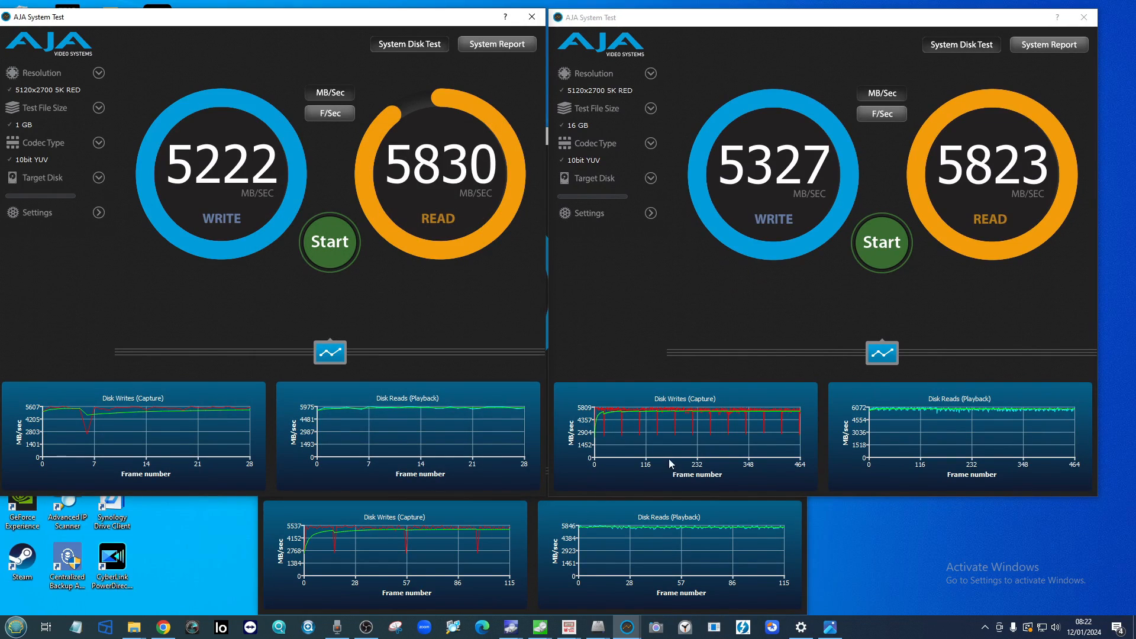
mouse_move(147, 476)
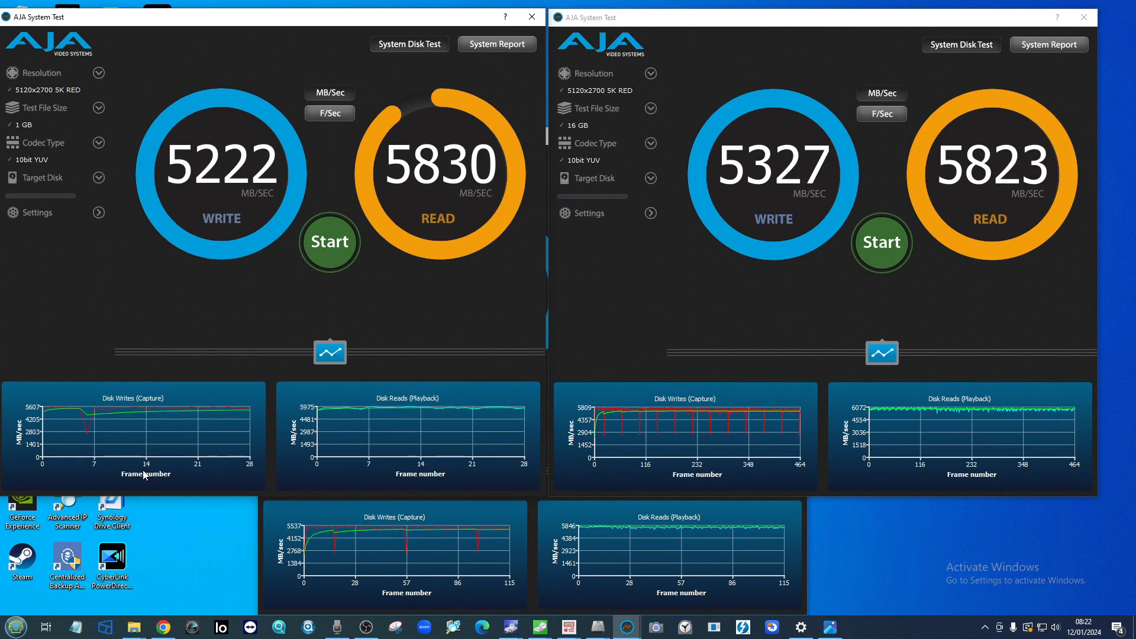
mouse_move(133, 416)
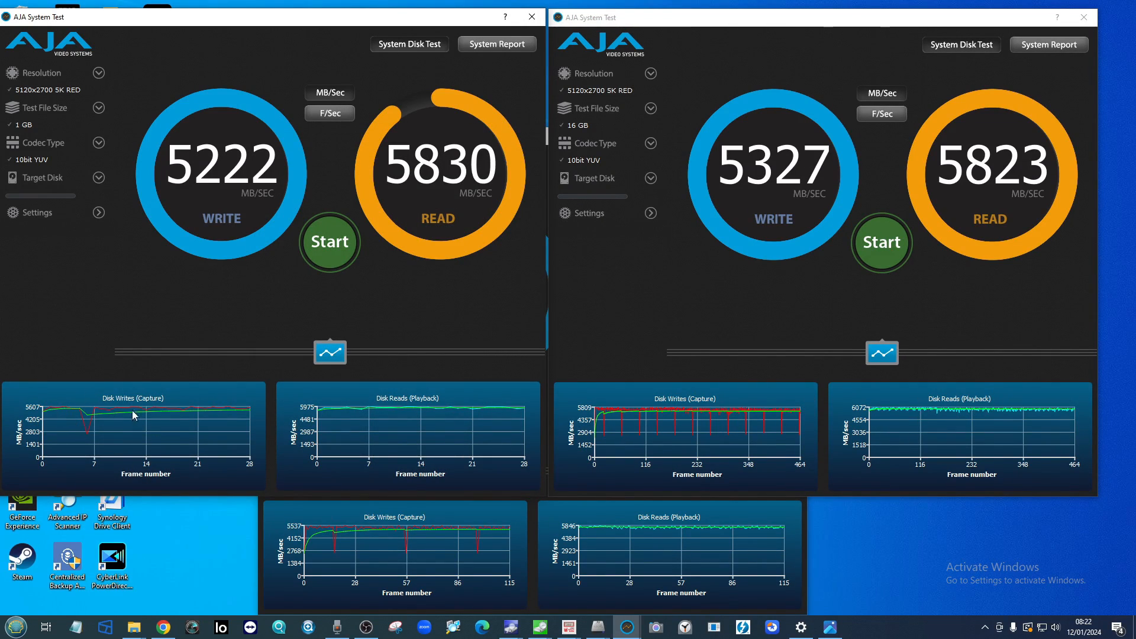
mouse_move(347, 301)
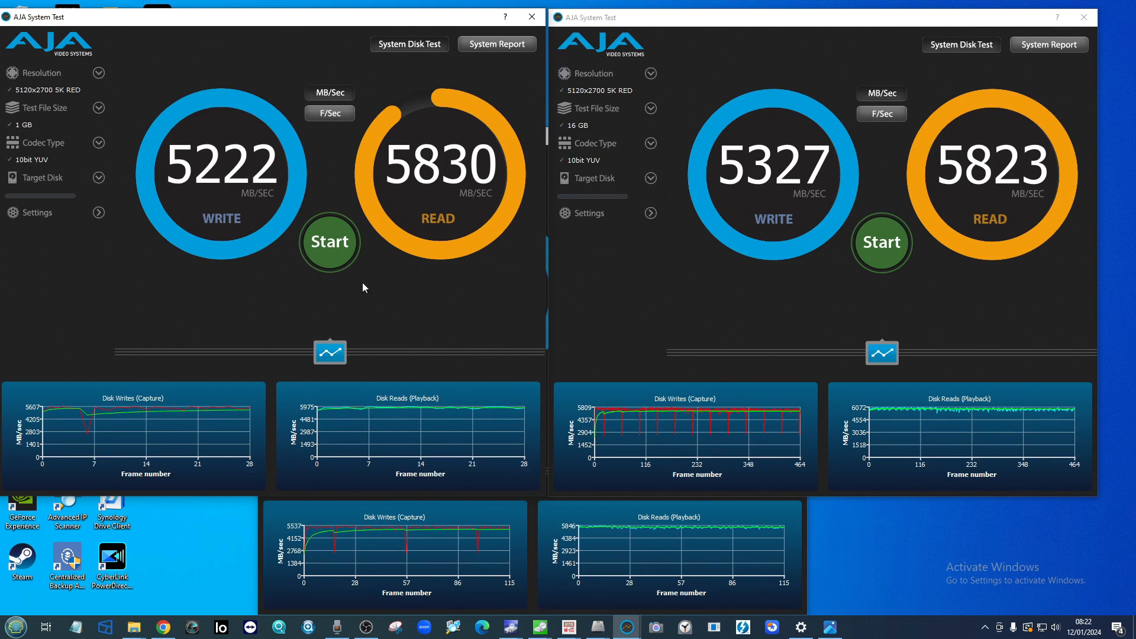
mouse_move(695, 223)
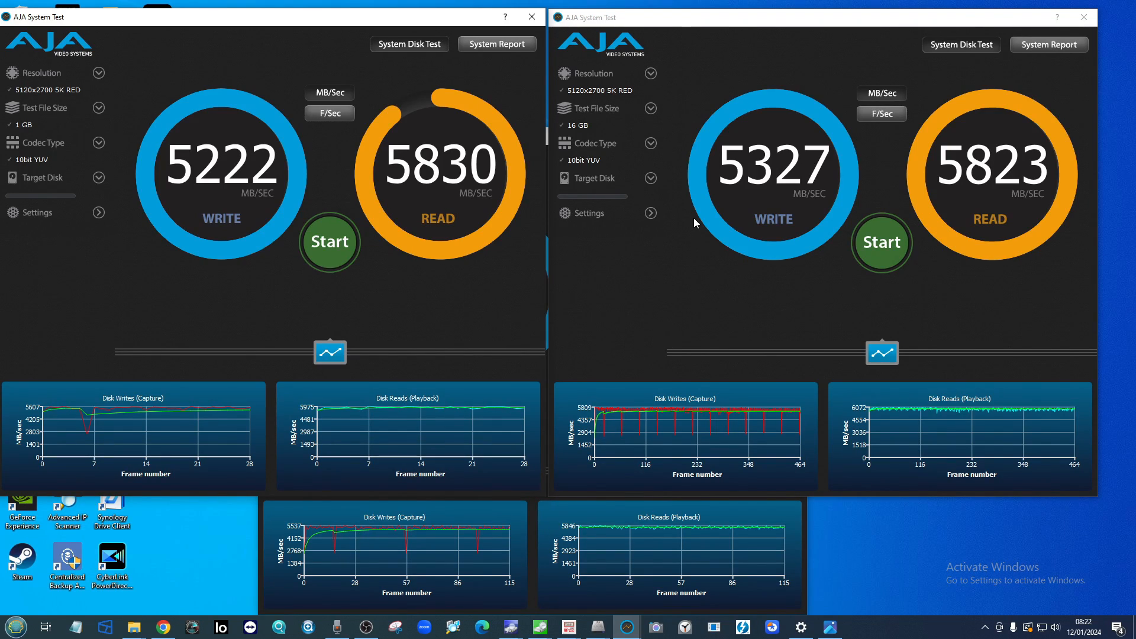
mouse_move(892, 409)
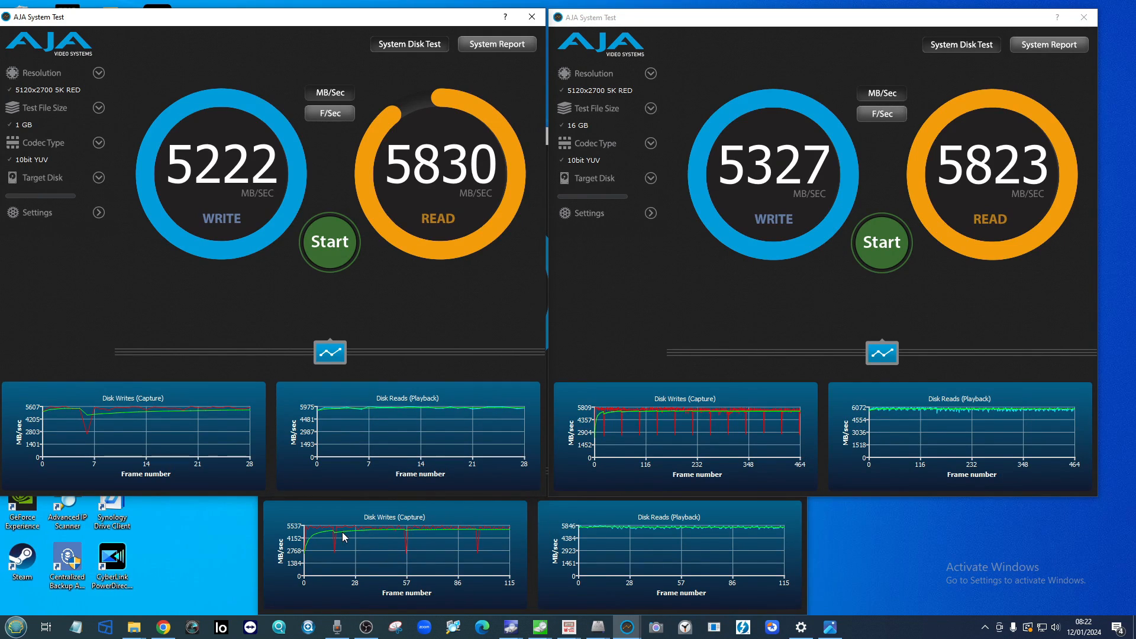
mouse_move(400, 254)
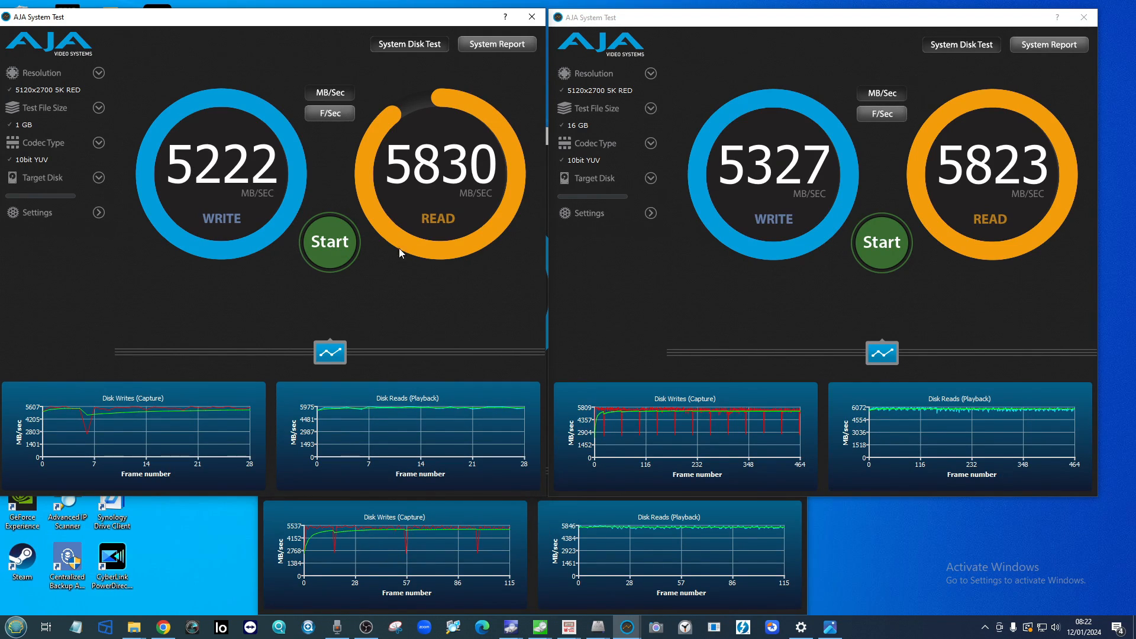
mouse_move(95, 217)
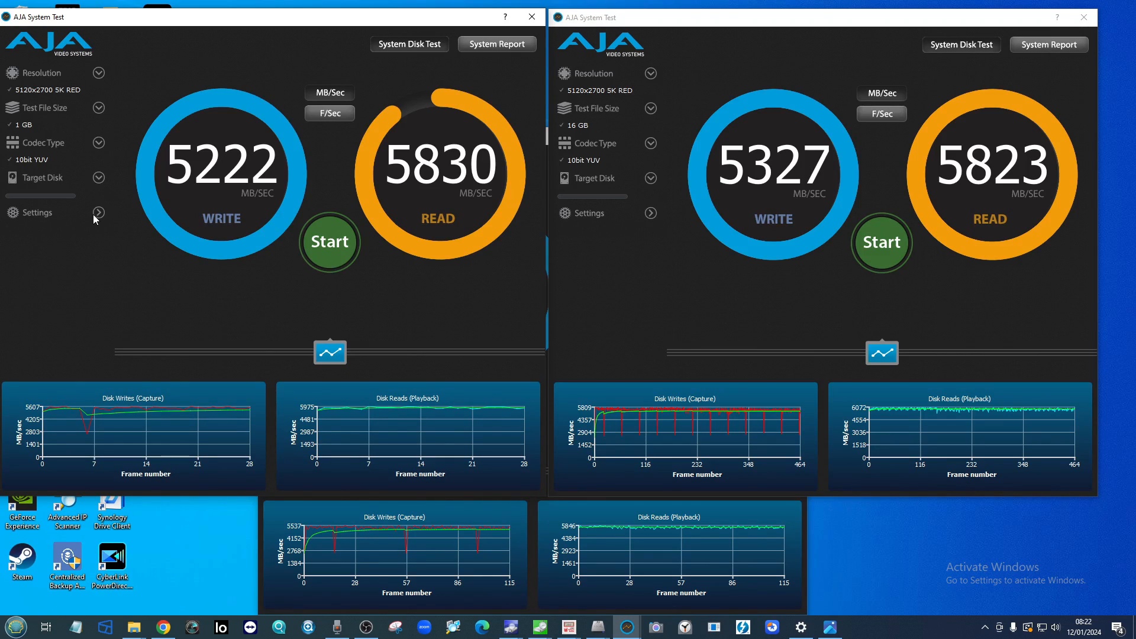
mouse_move(52, 167)
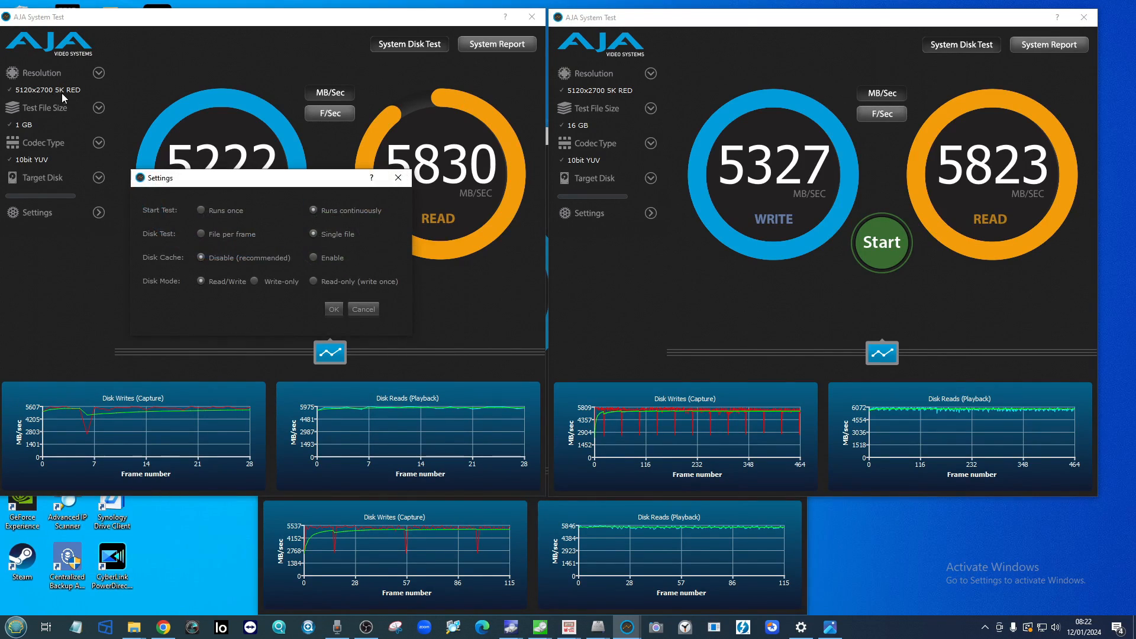
Step: Dismiss the AJA System Test settings dialog
click(333, 309)
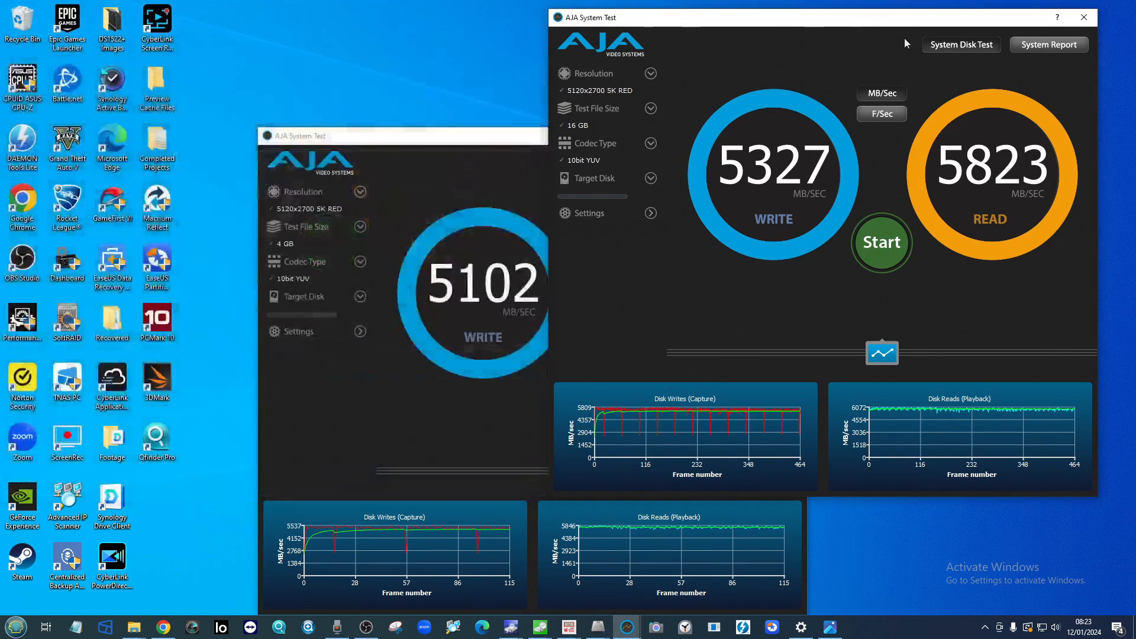
Step: Minimize all open windows to reveal the desktop
click(1083, 16)
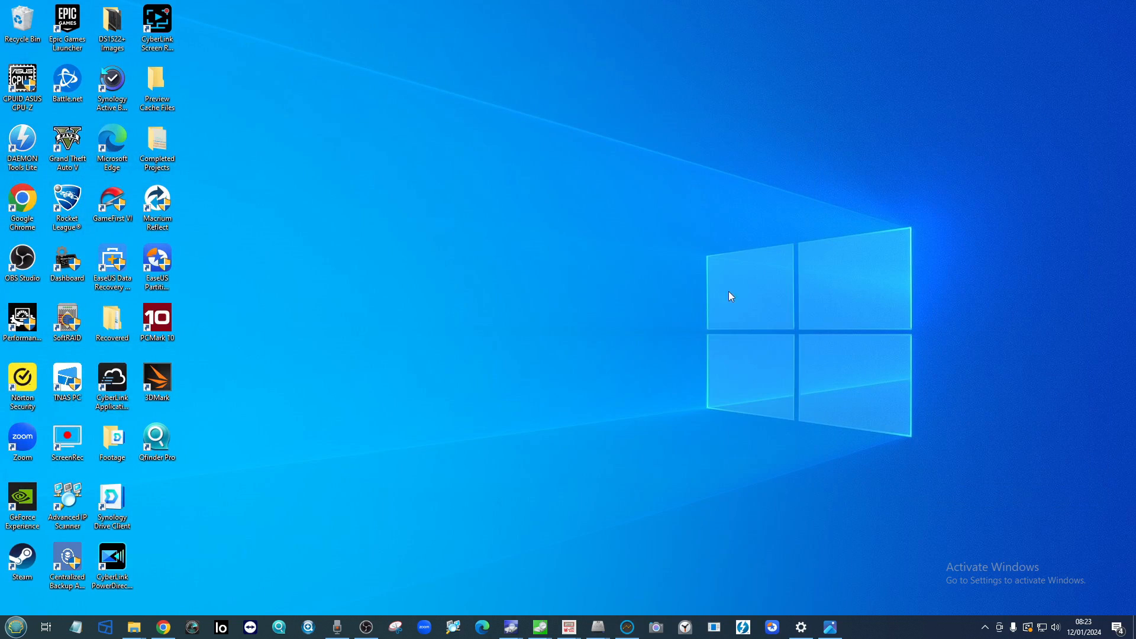
mouse_move(434, 586)
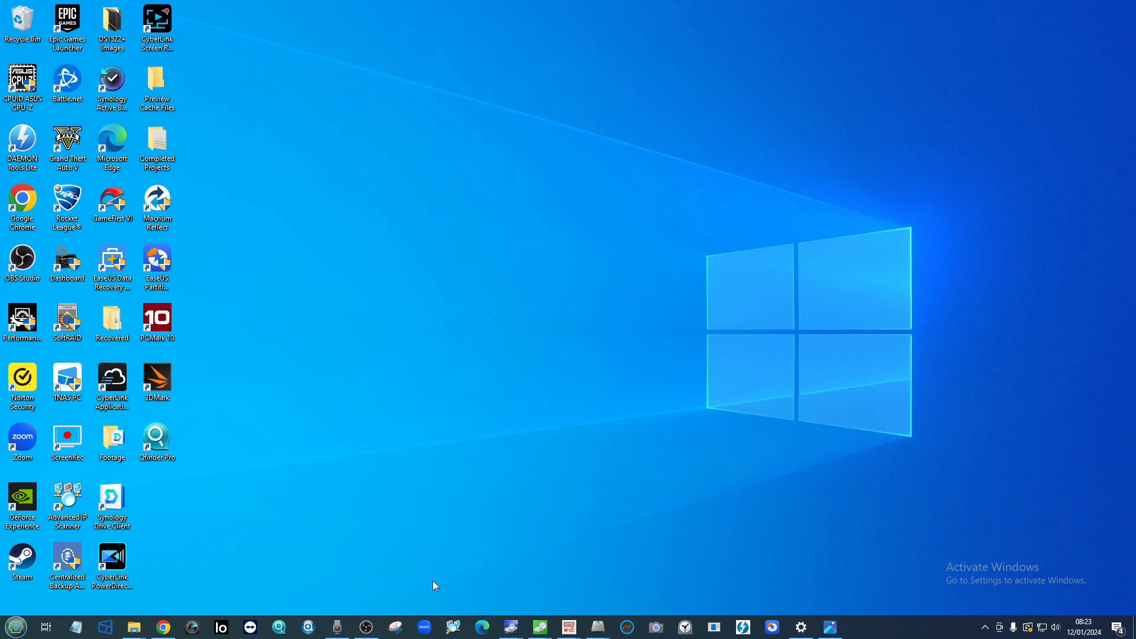
mouse_move(711, 571)
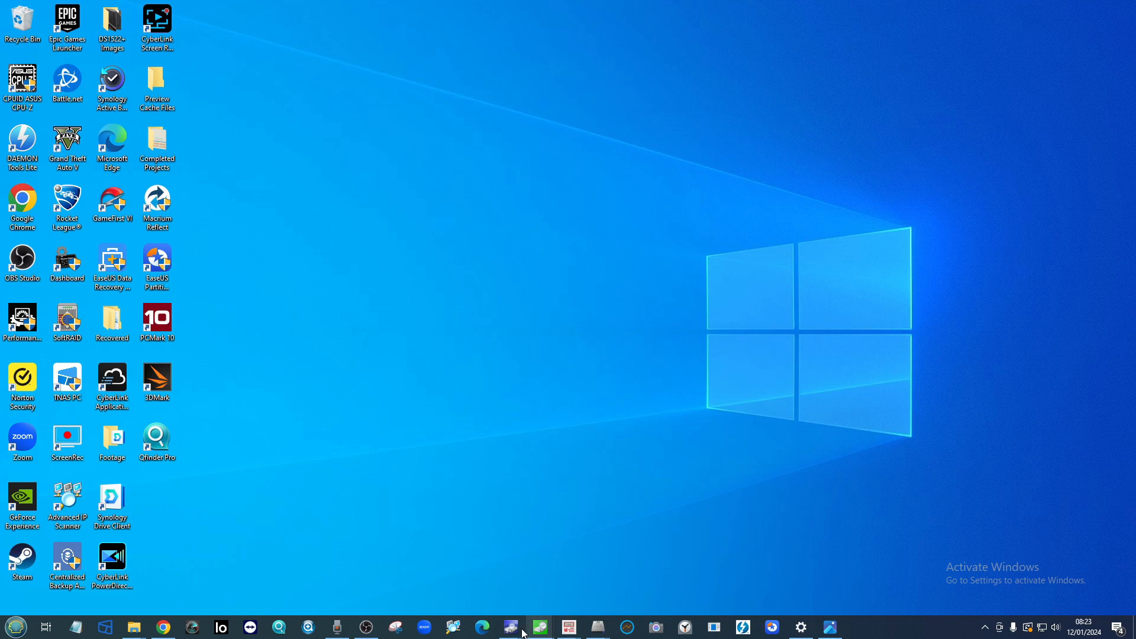
mouse_move(626, 628)
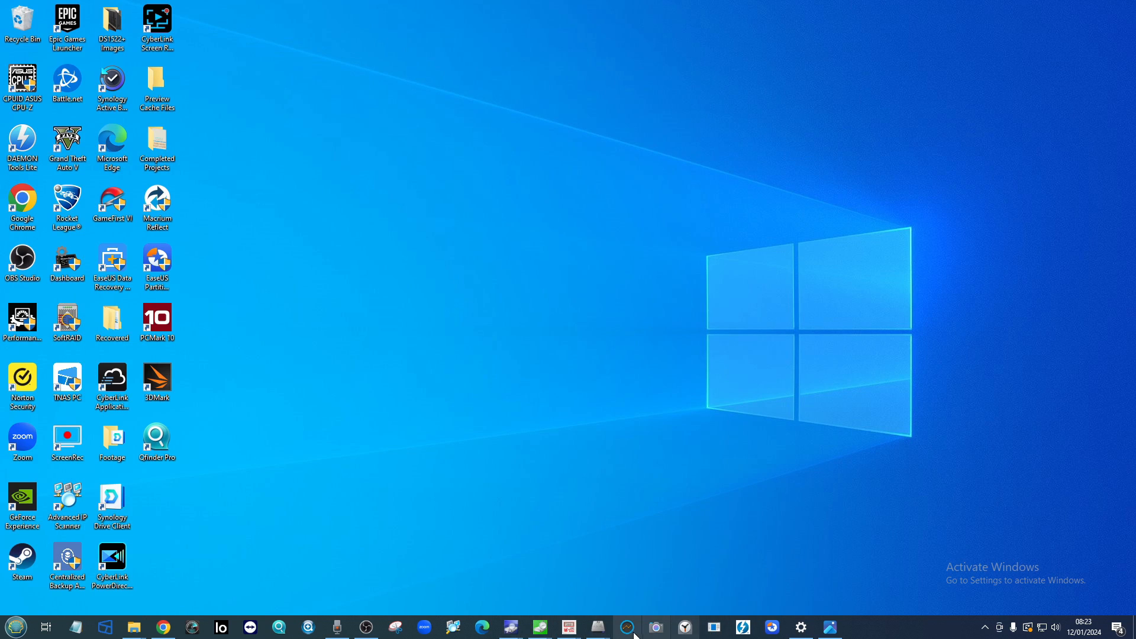
mouse_move(509, 627)
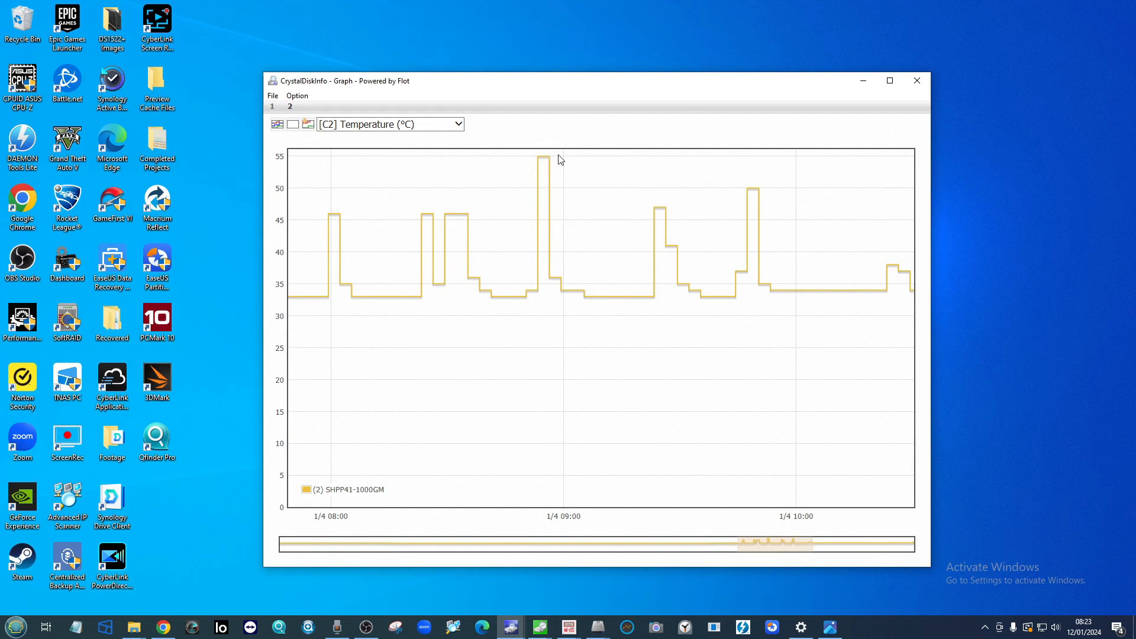
mouse_move(541, 164)
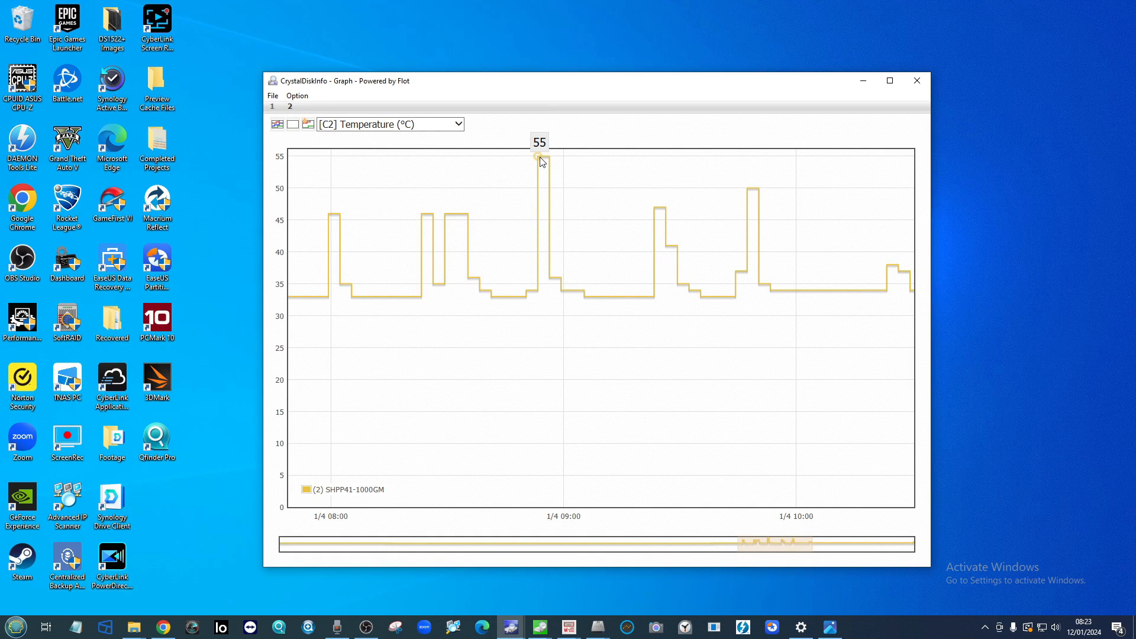
mouse_move(486, 161)
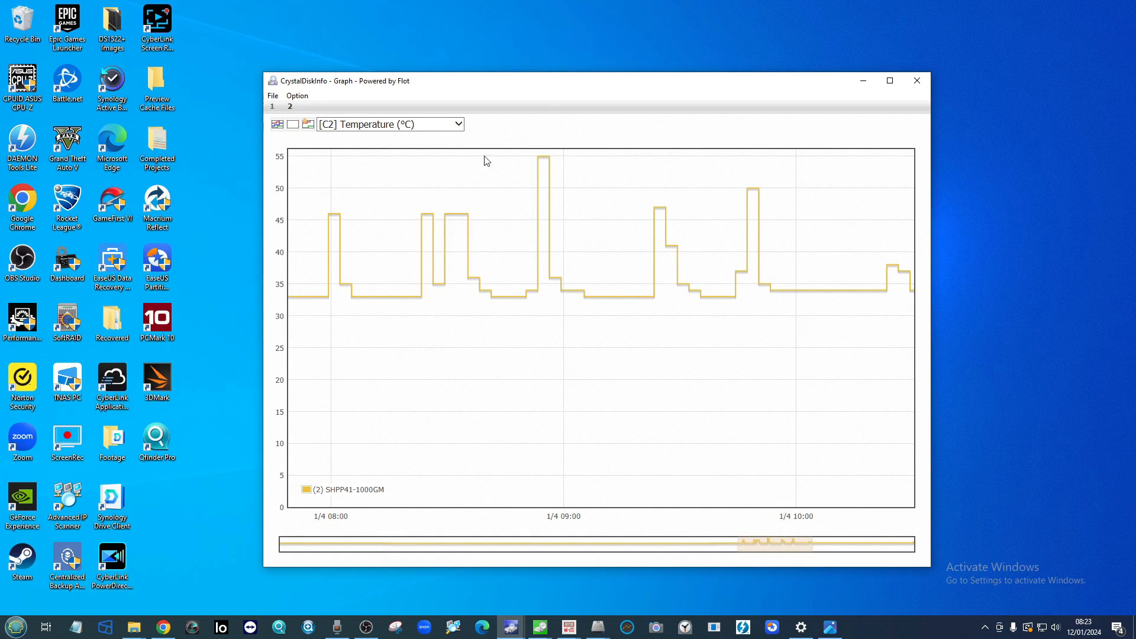
mouse_move(583, 172)
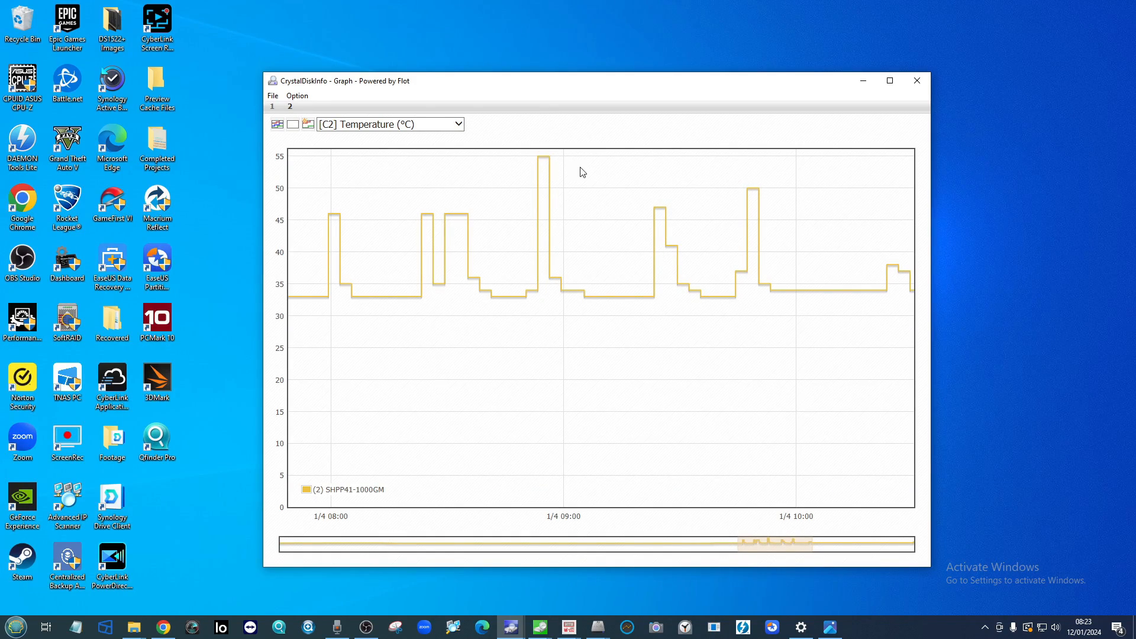
mouse_move(514, 165)
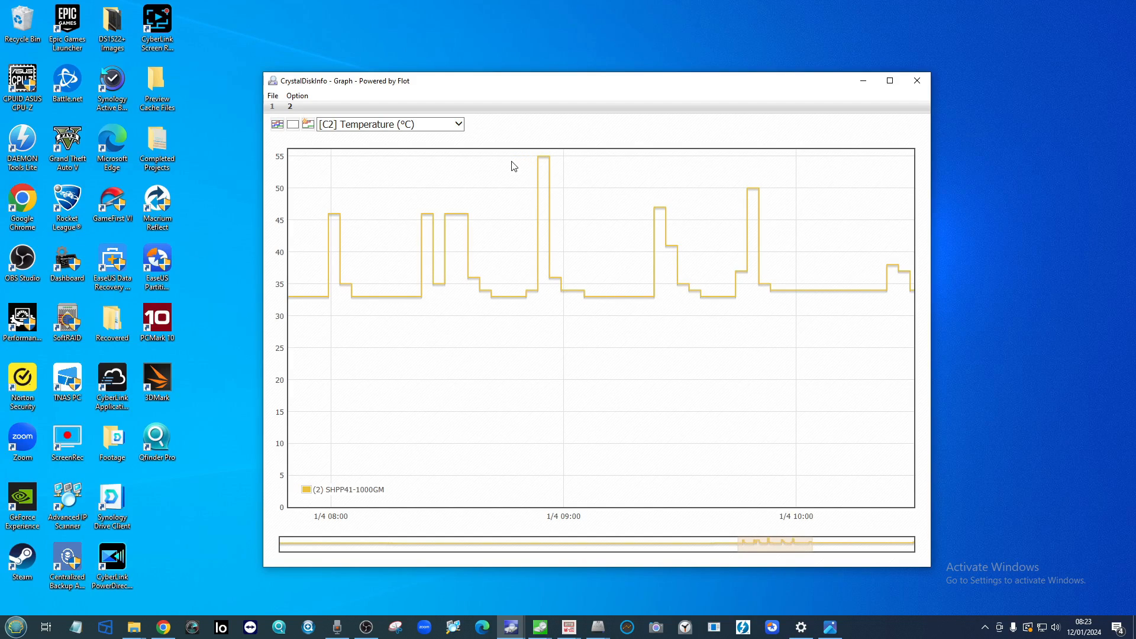
mouse_move(472, 171)
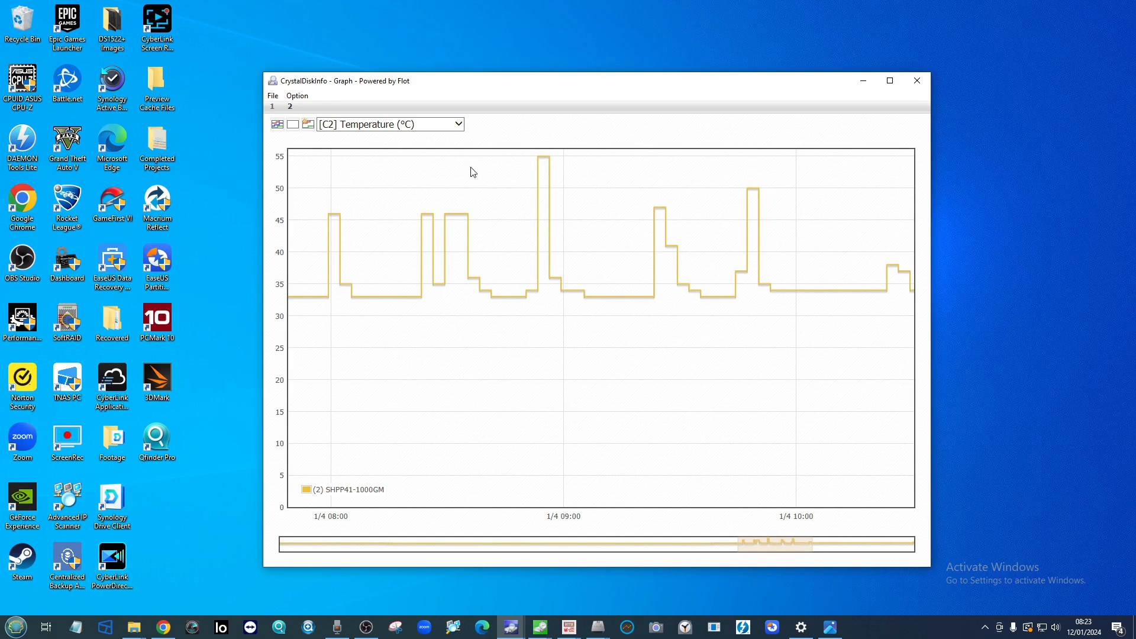
mouse_move(552, 159)
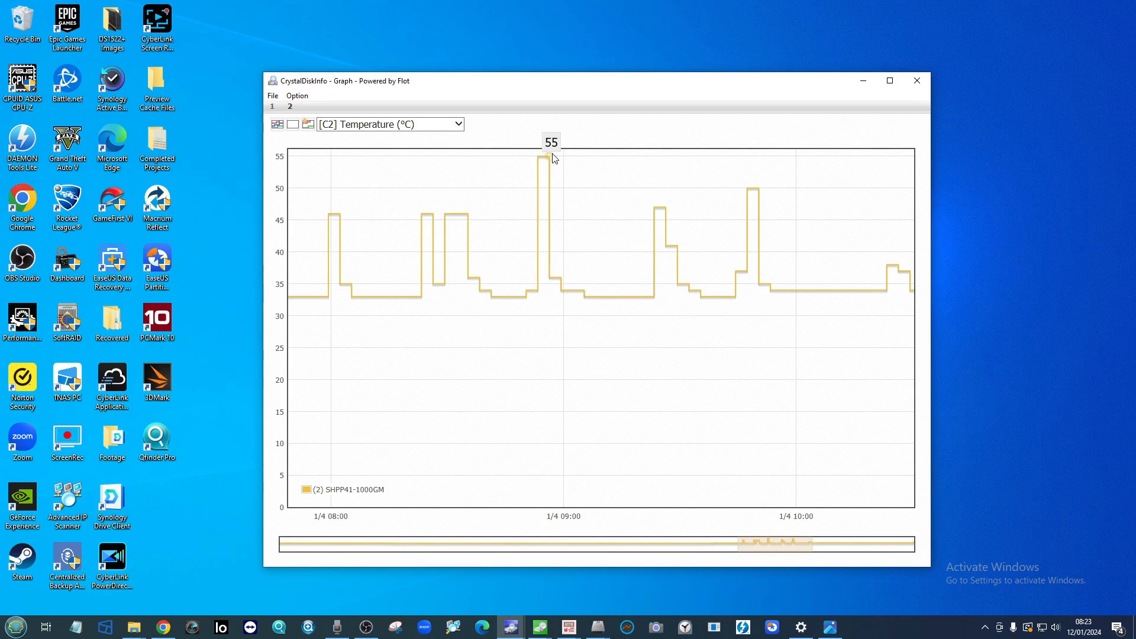
mouse_move(454, 137)
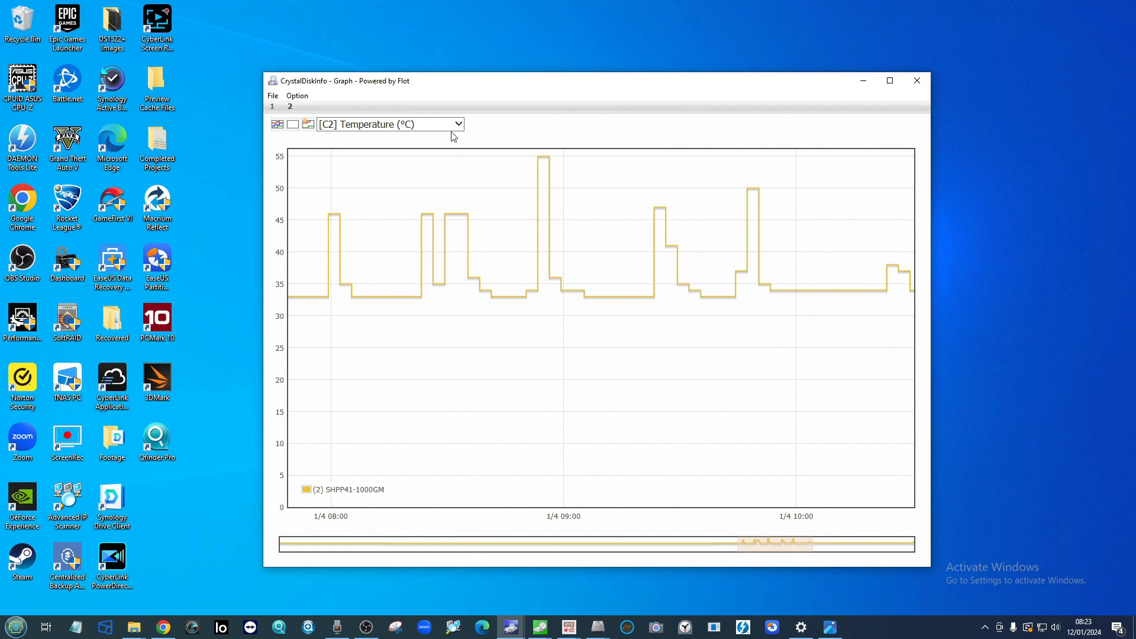
mouse_move(552, 159)
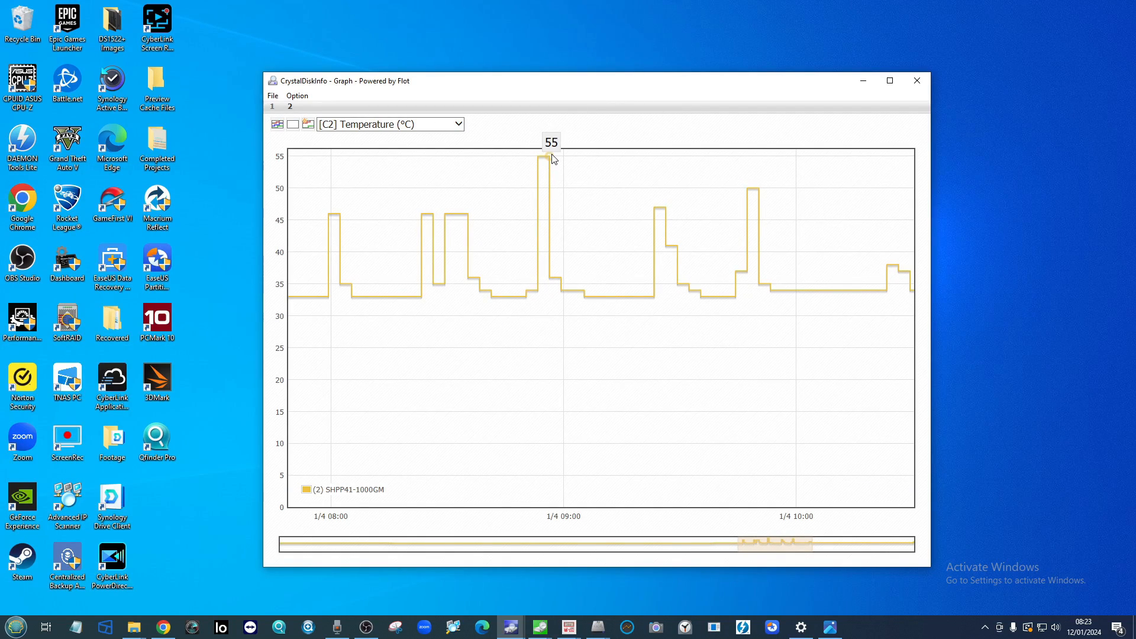